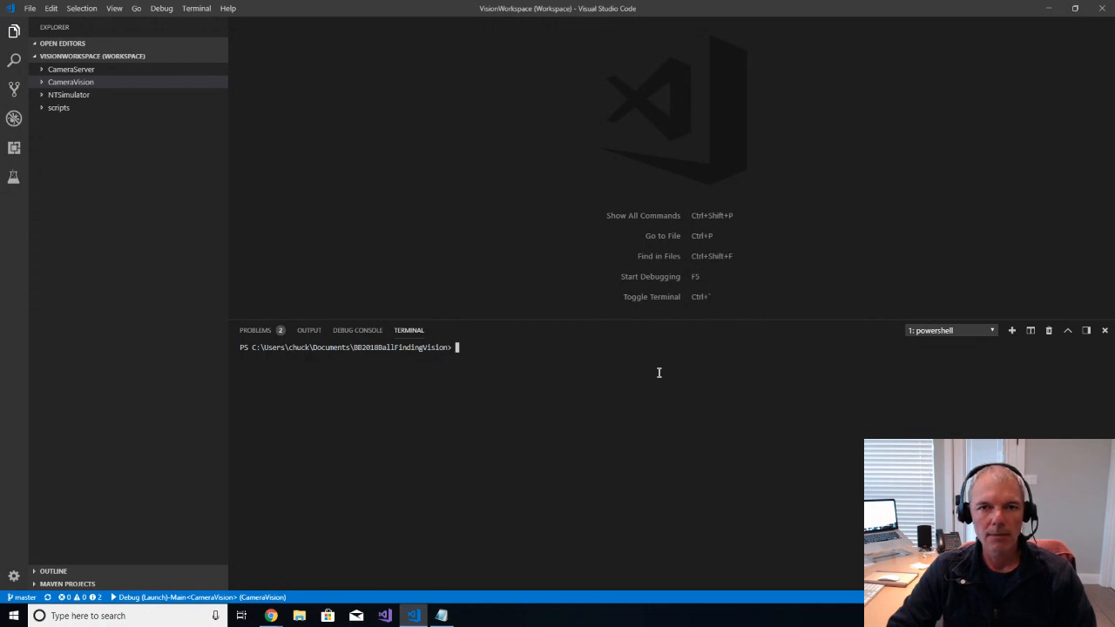
mouse_move(603, 404)
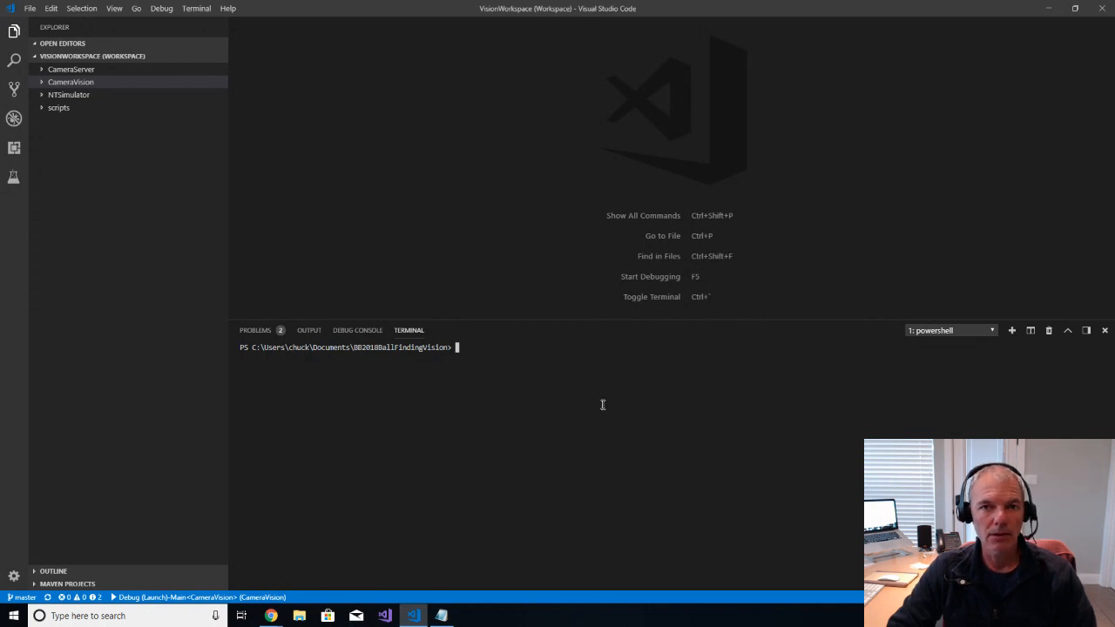
mouse_move(129, 122)
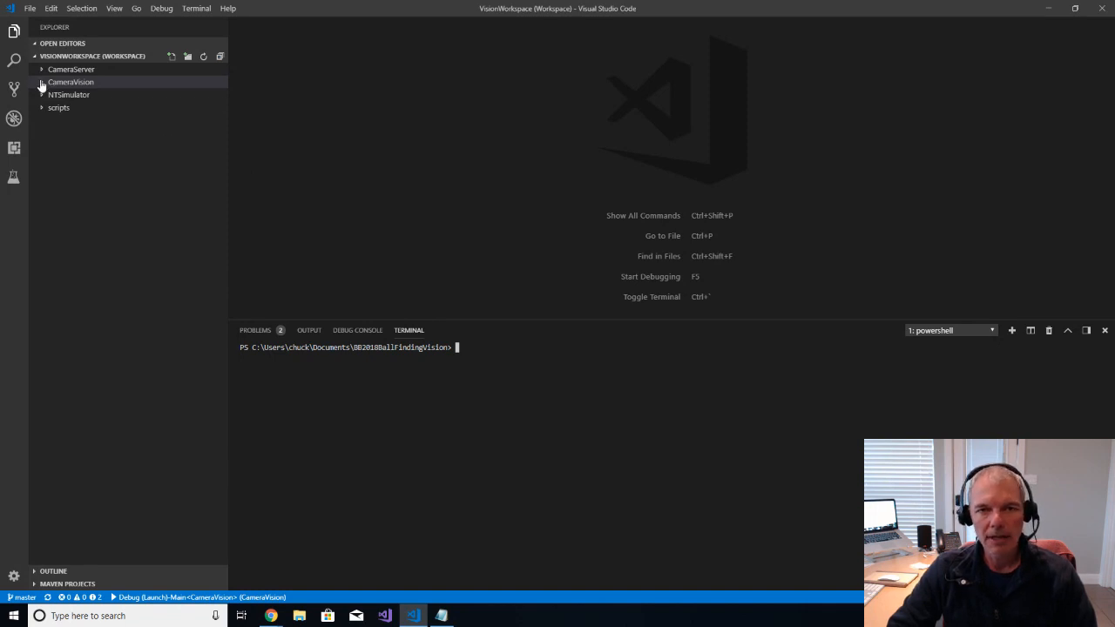
Step: Expand CameraVision/.vscode and view launch.json, then tasks.json in the editor
left_click(70, 82)
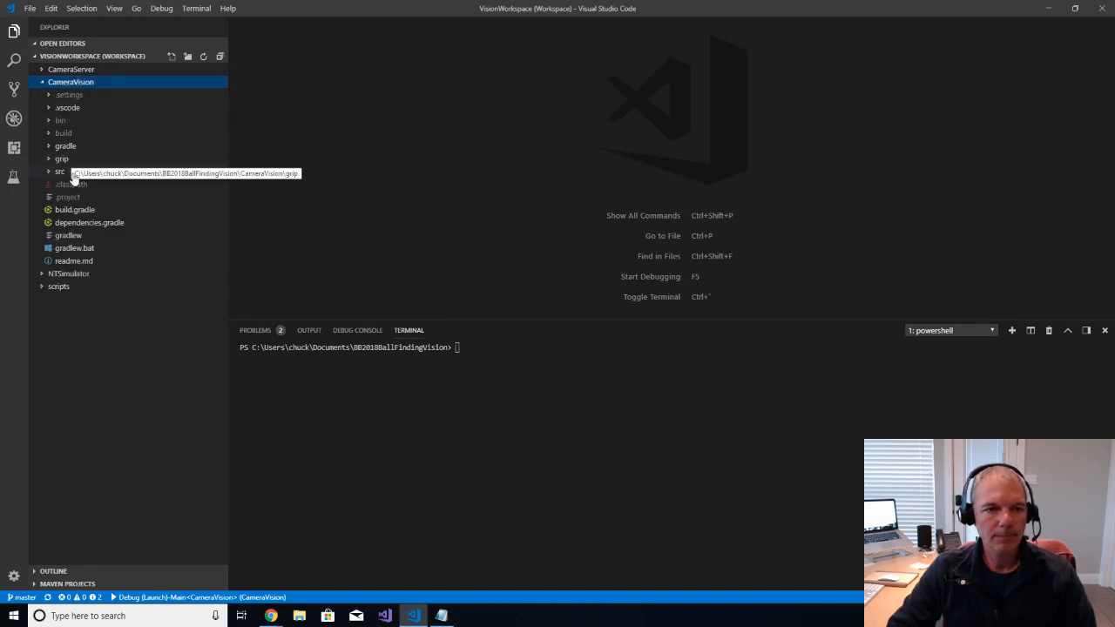
left_click(67, 108)
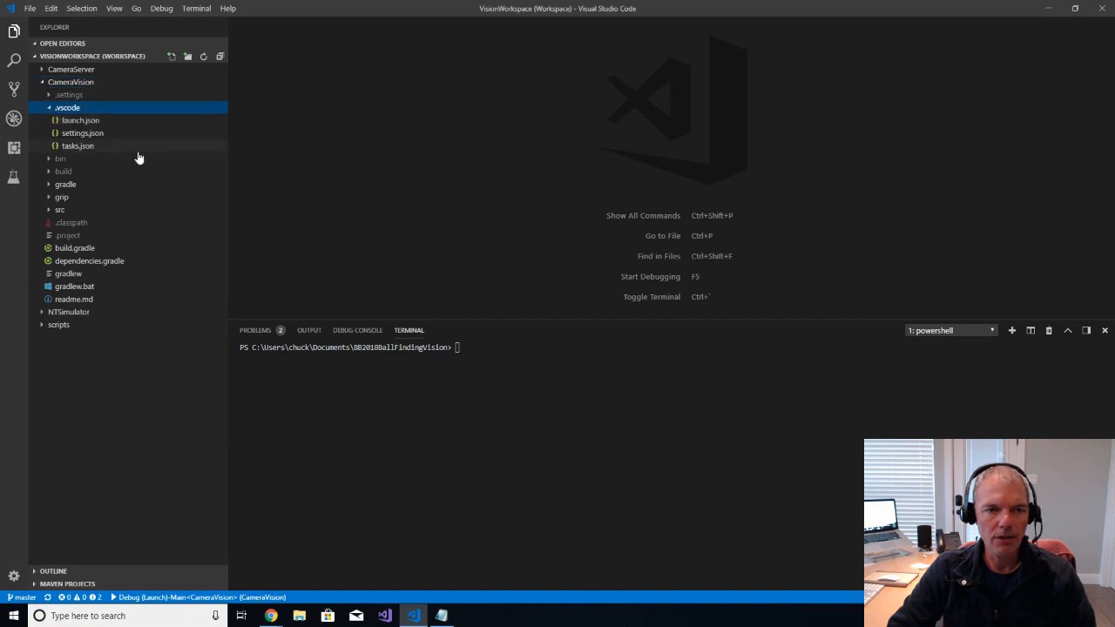
mouse_move(73, 150)
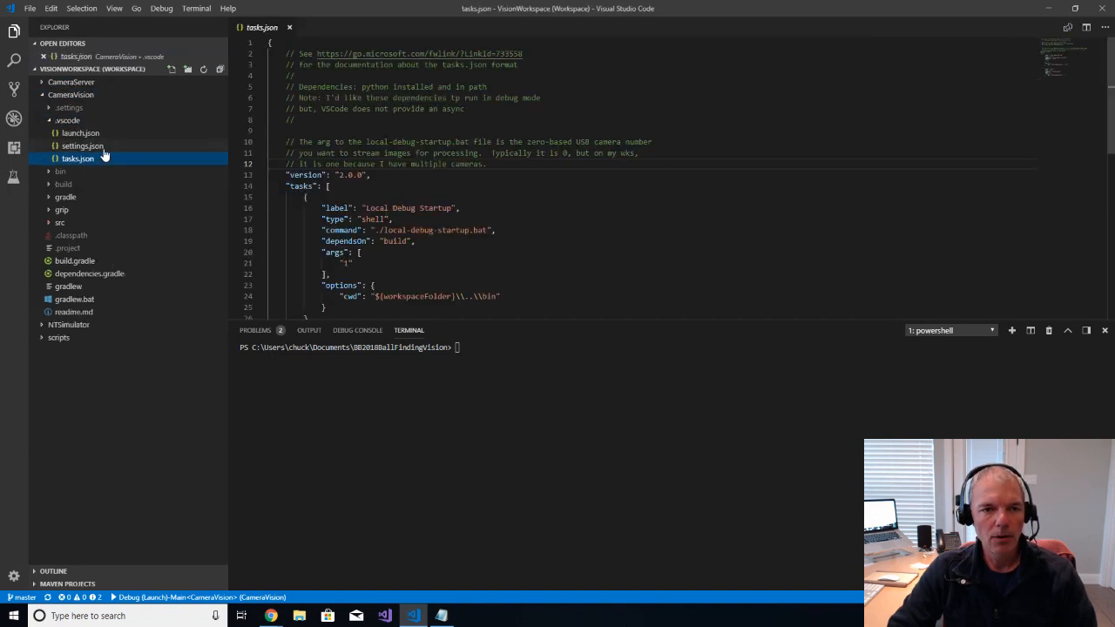
mouse_move(80, 133)
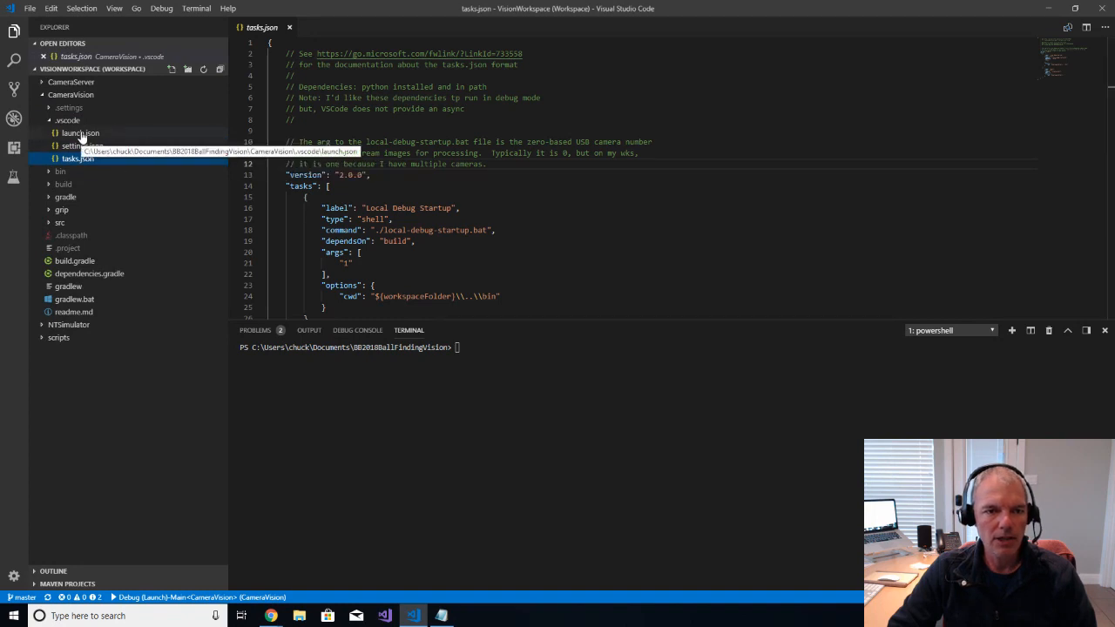
left_click(80, 133)
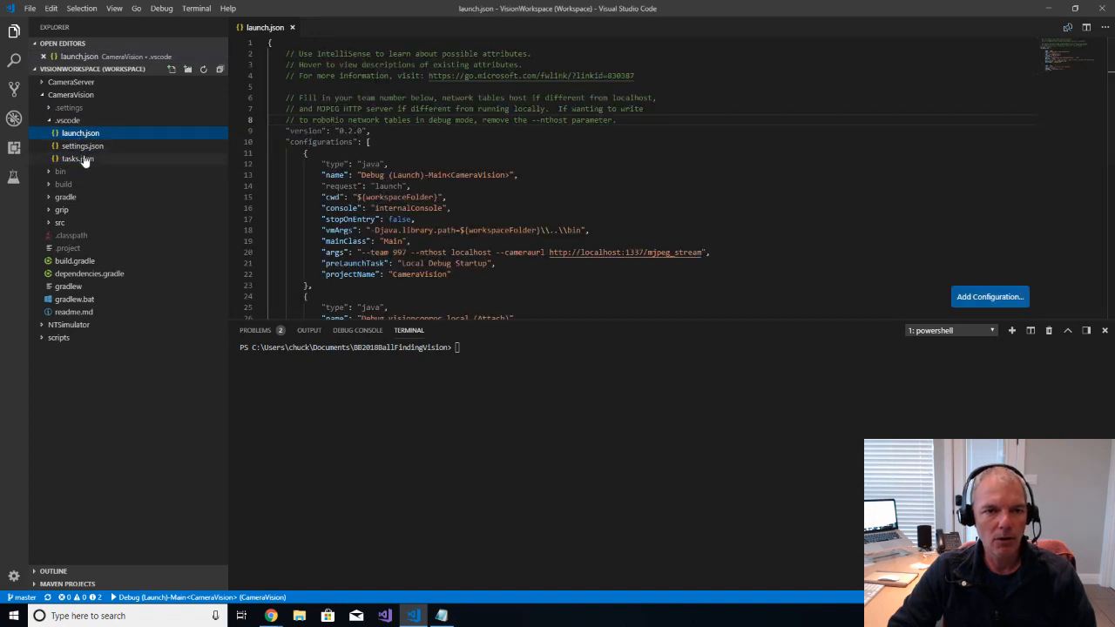
left_click(77, 171)
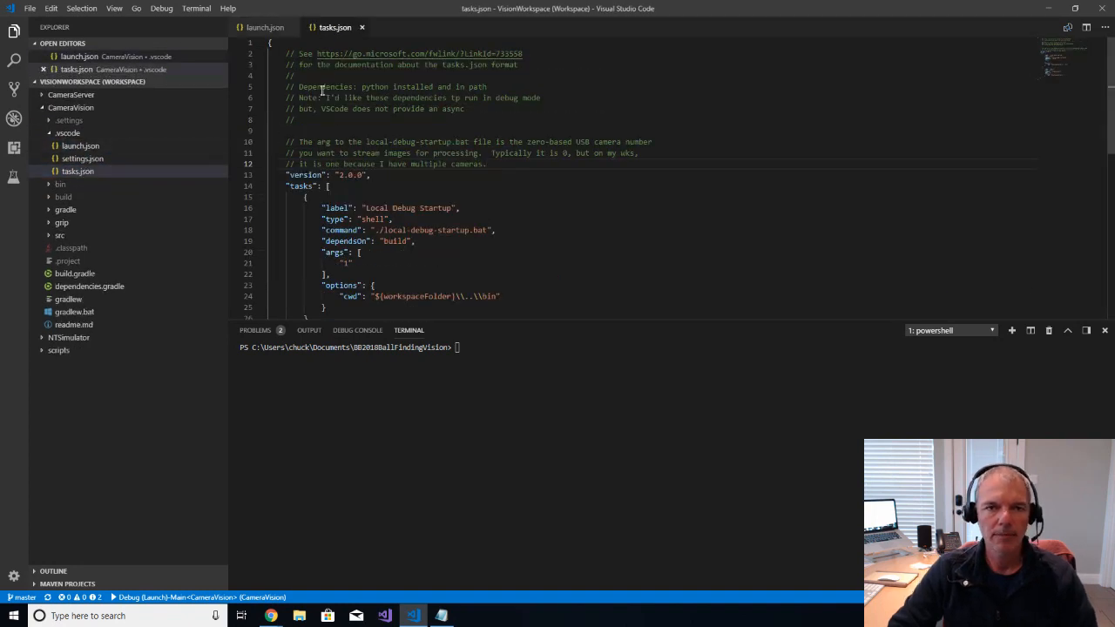
scroll("down", 3)
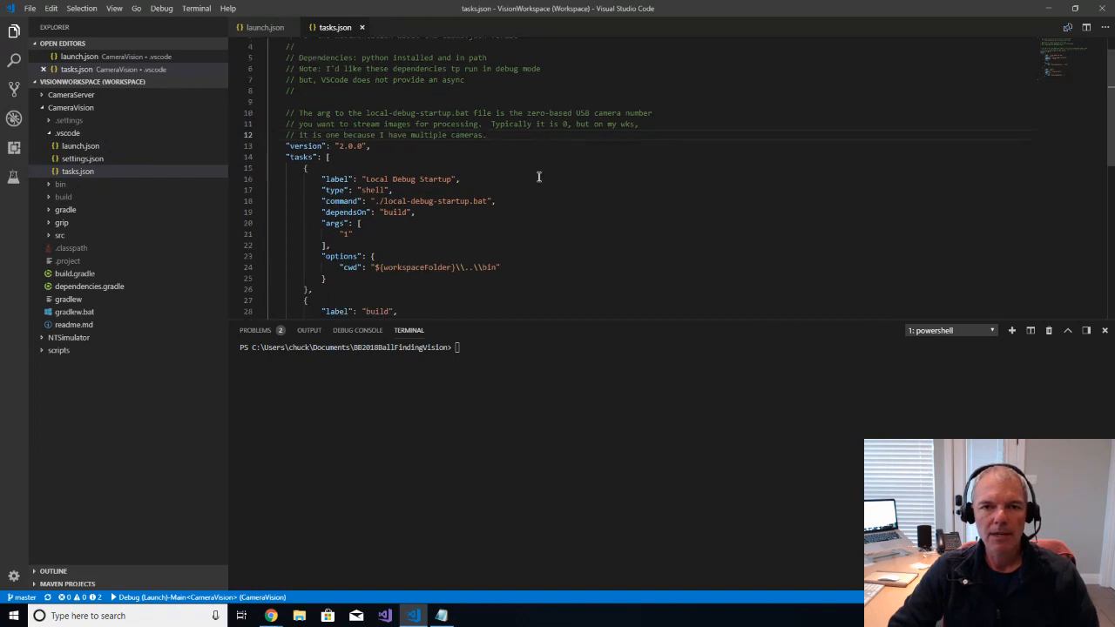
scroll("down", 3)
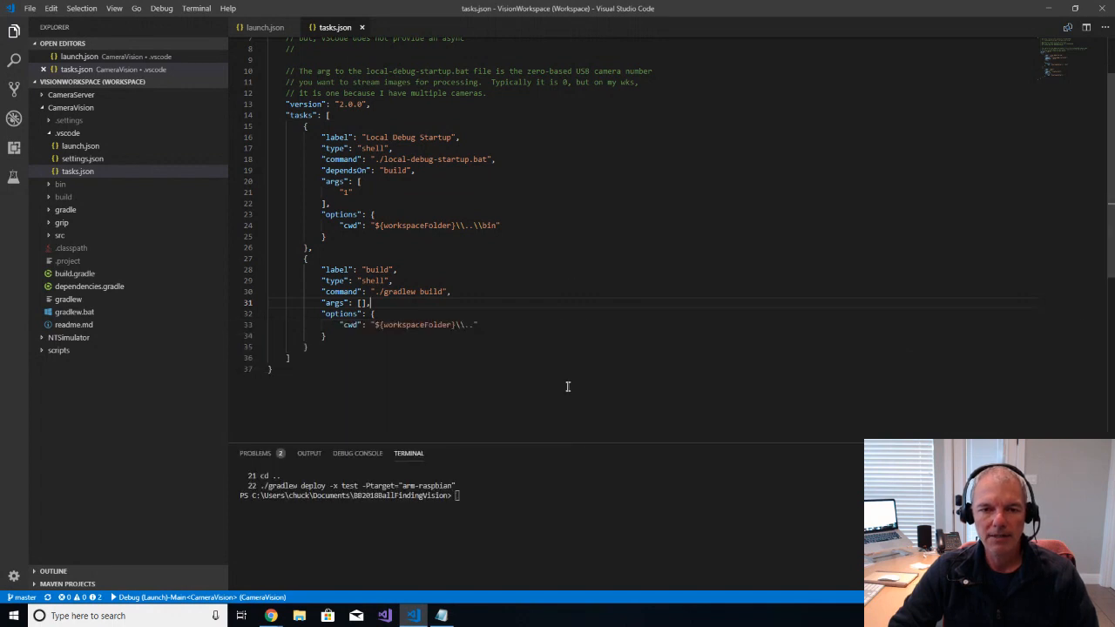
scroll("up", 3)
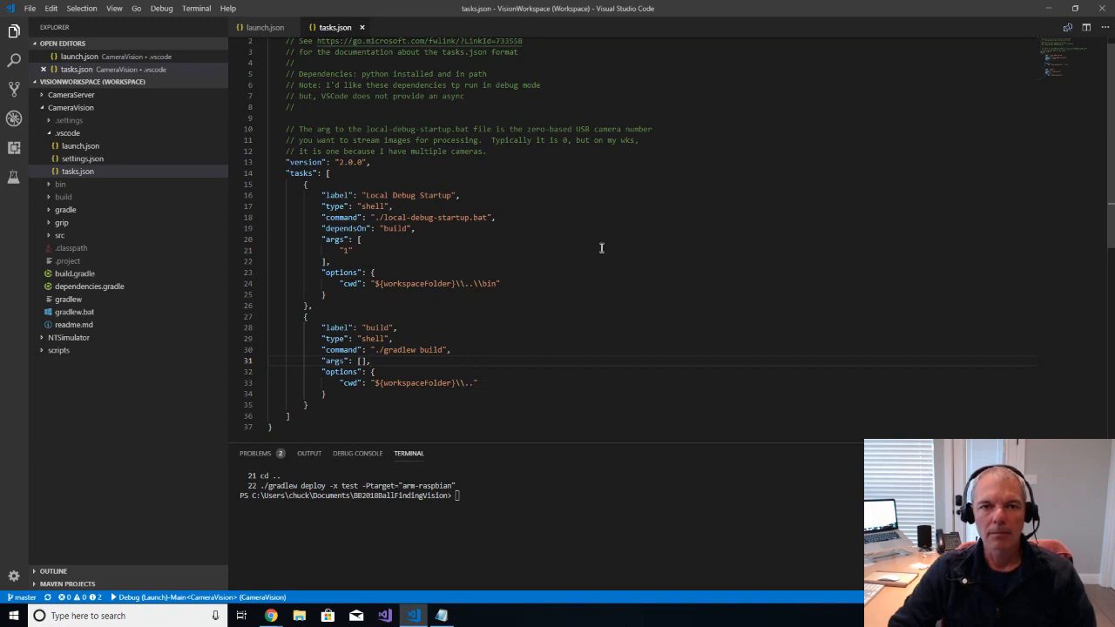
mouse_move(258, 39)
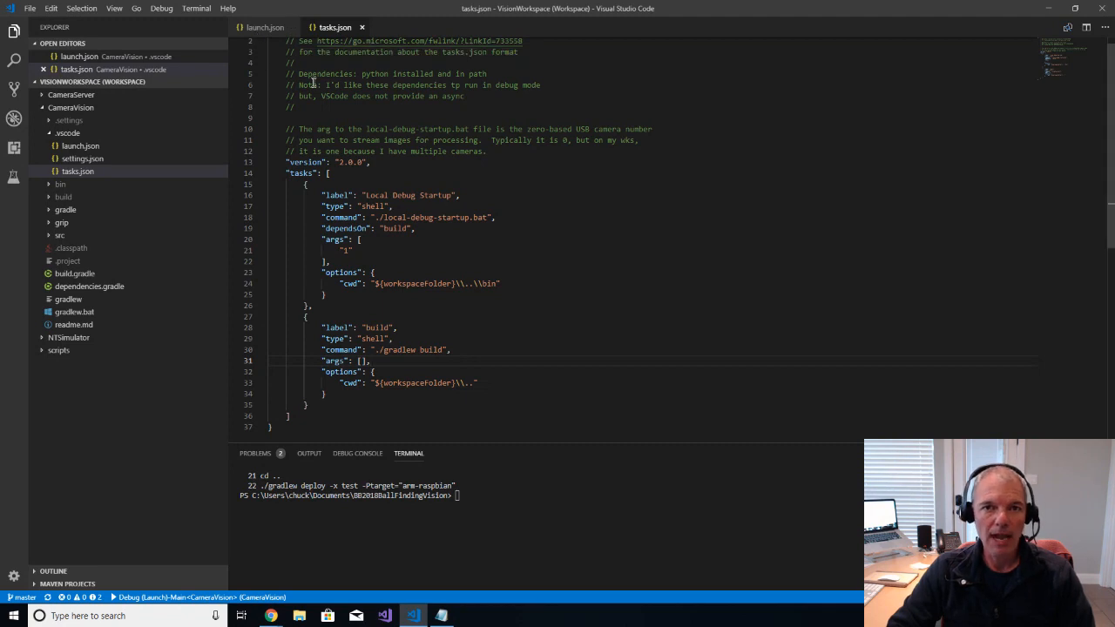
mouse_move(425, 177)
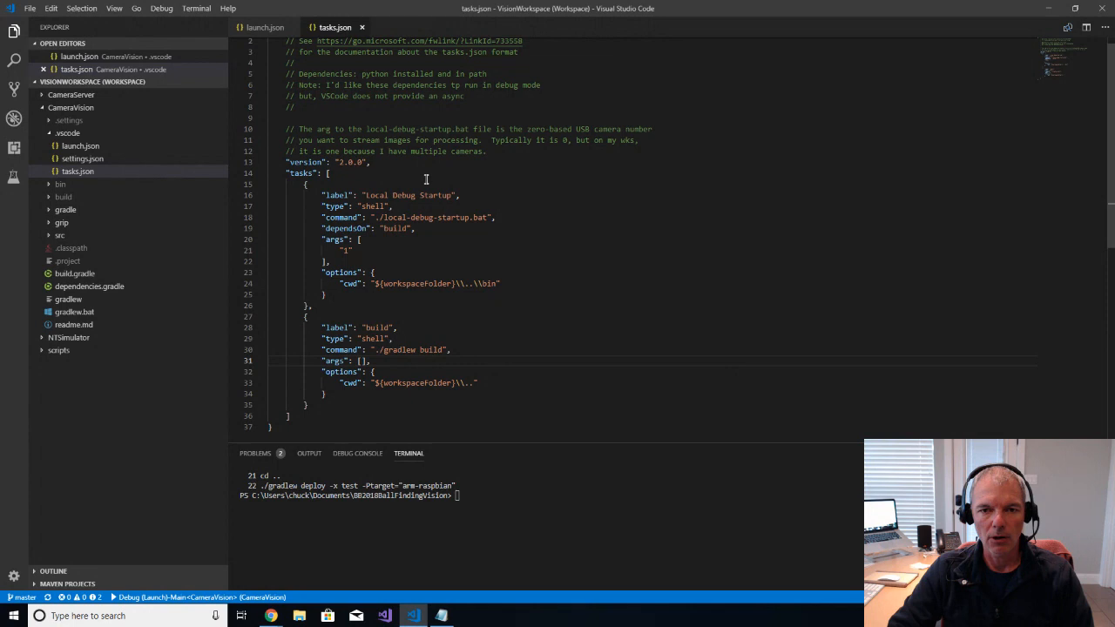
mouse_move(436, 282)
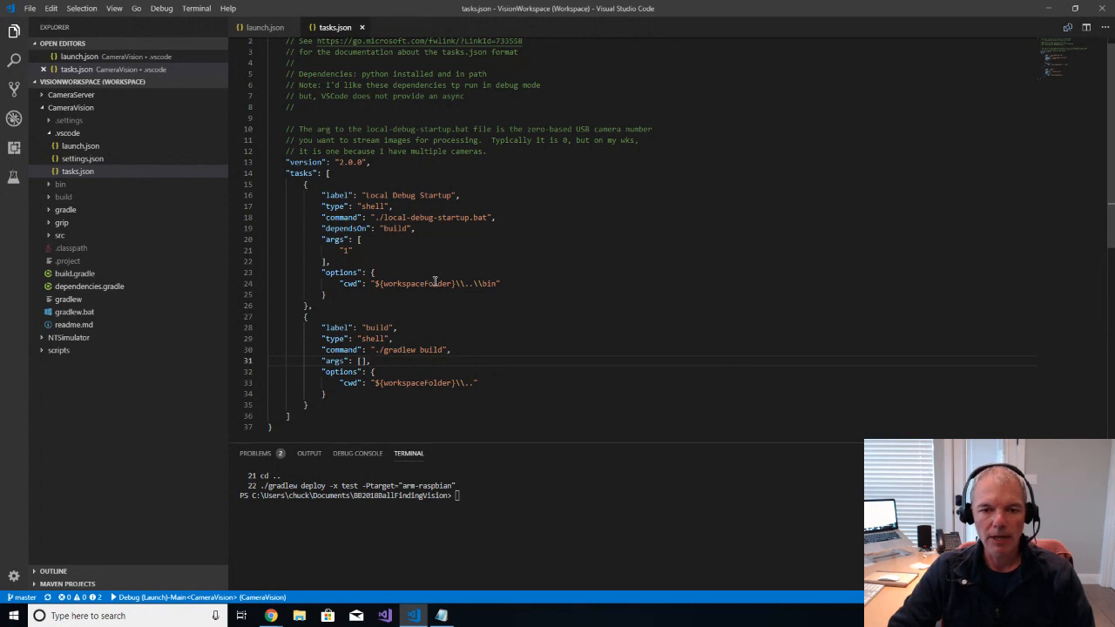
mouse_move(464, 296)
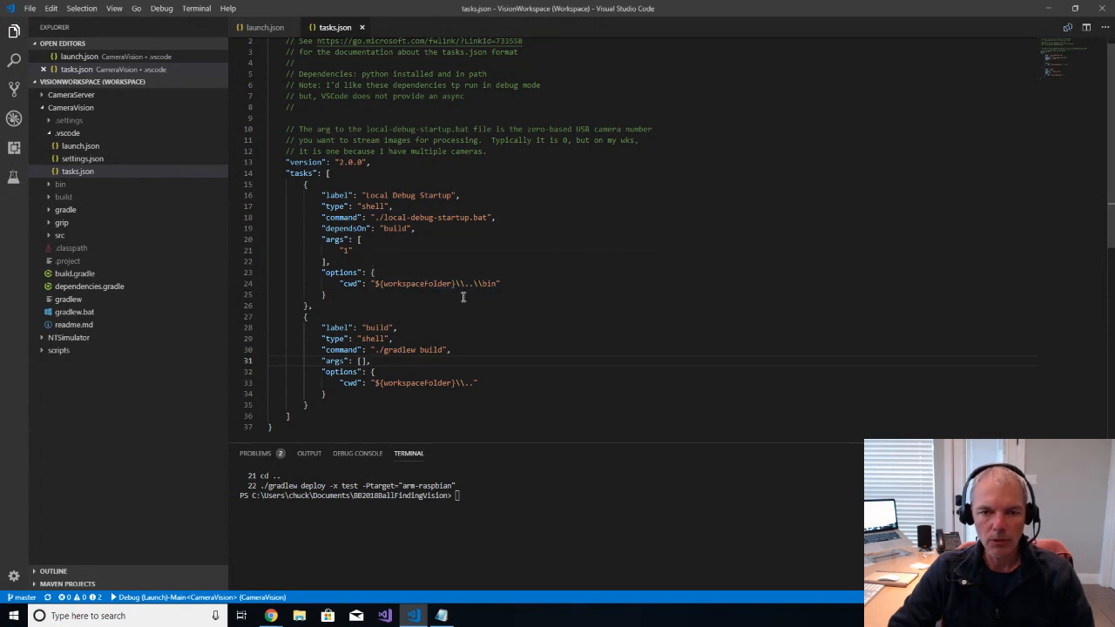
mouse_move(338, 327)
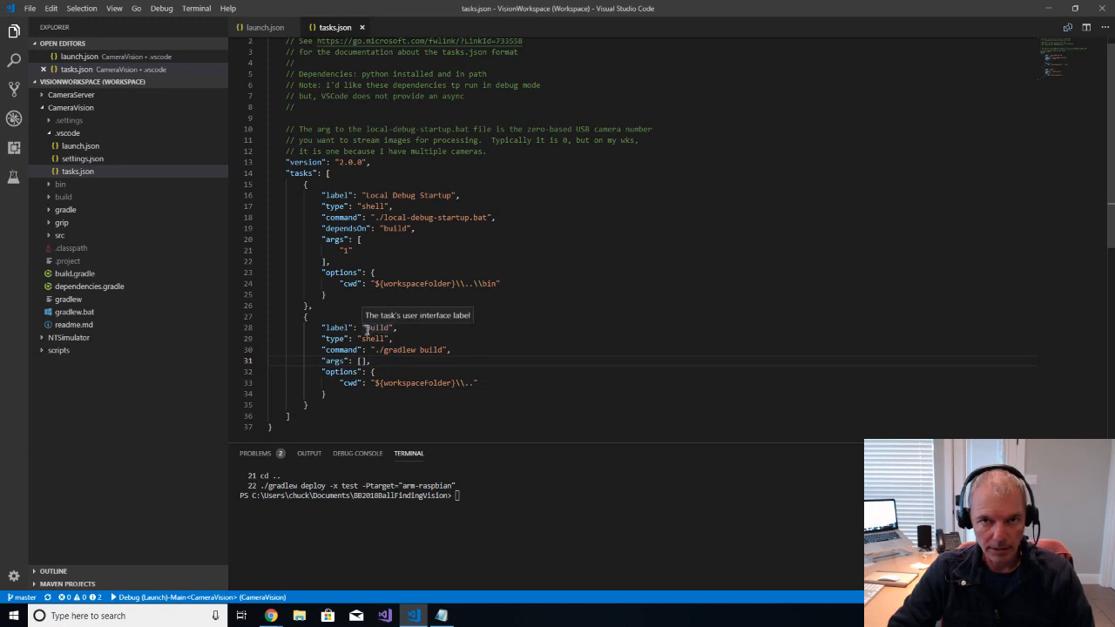
mouse_move(422, 350)
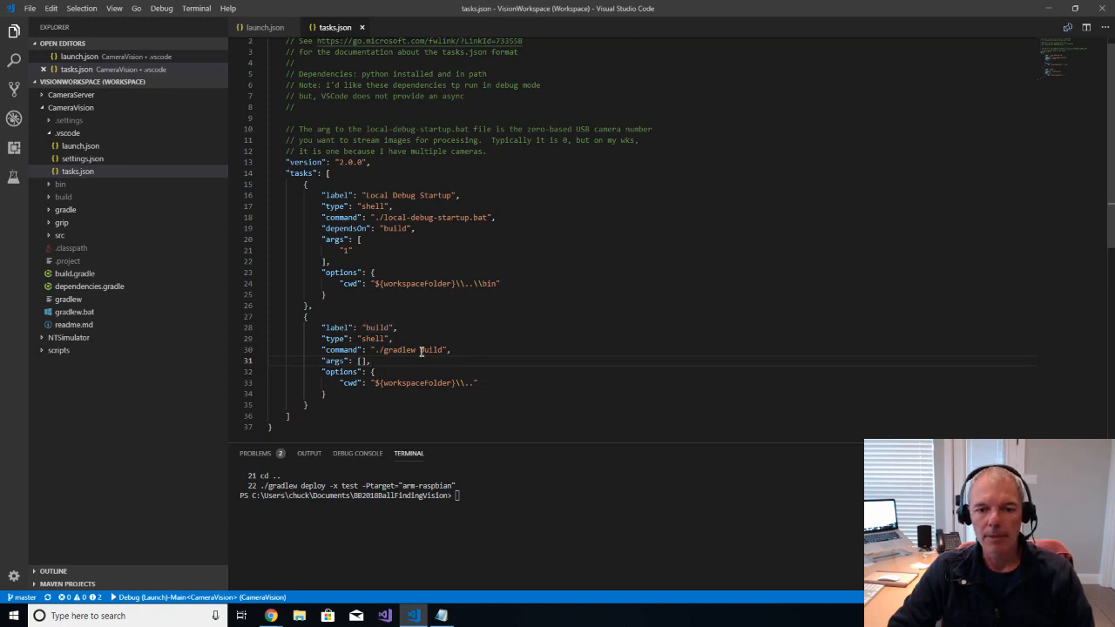
mouse_move(410, 349)
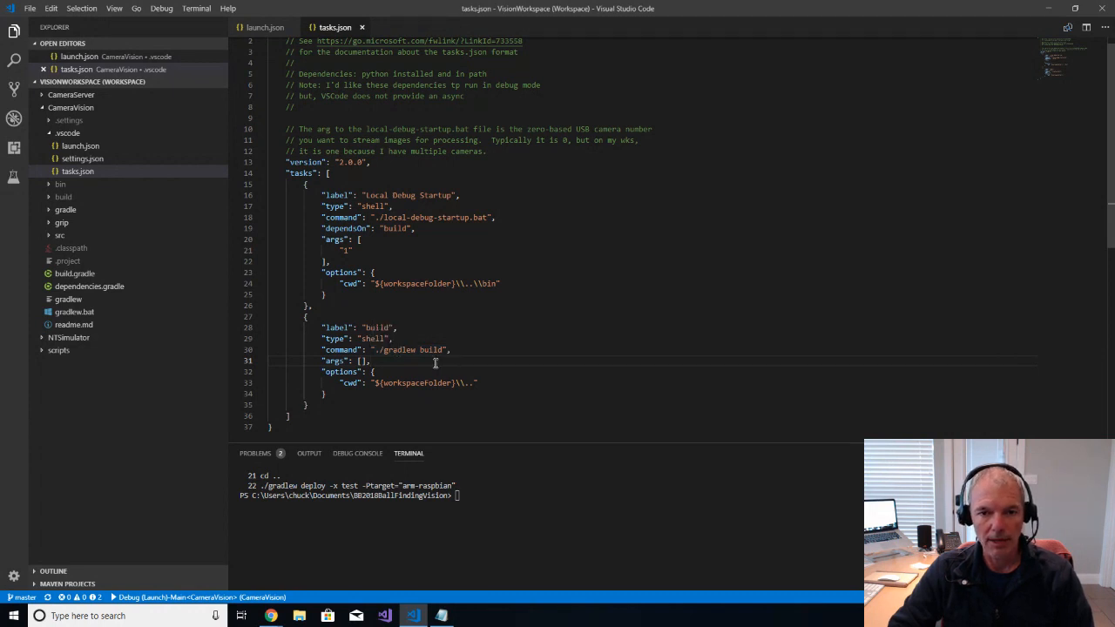
mouse_move(470, 335)
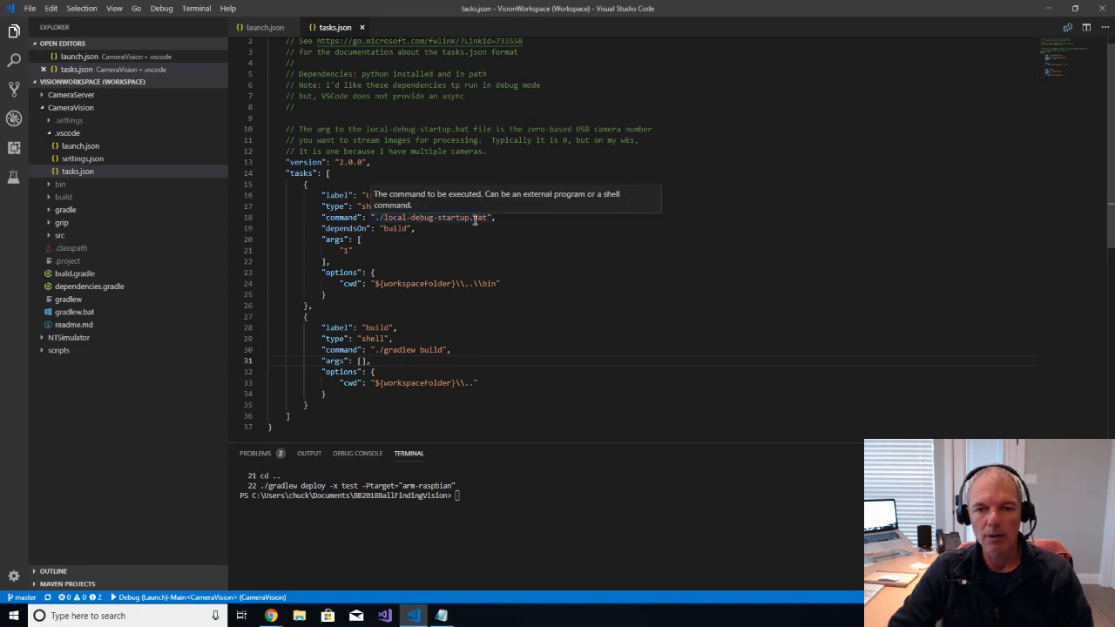
mouse_move(472, 242)
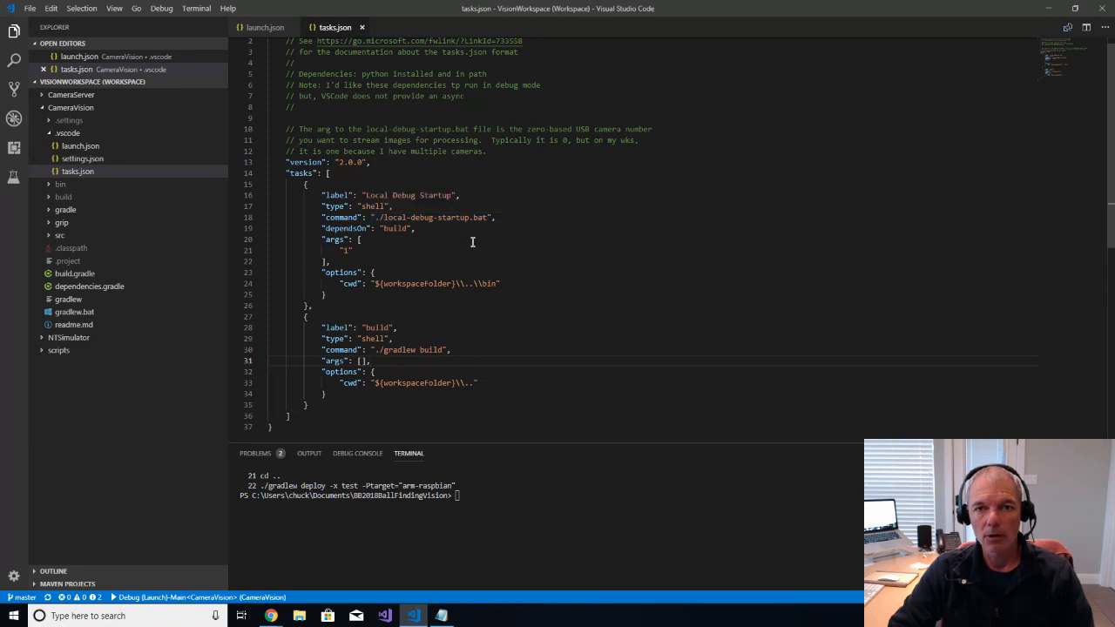
mouse_move(453, 268)
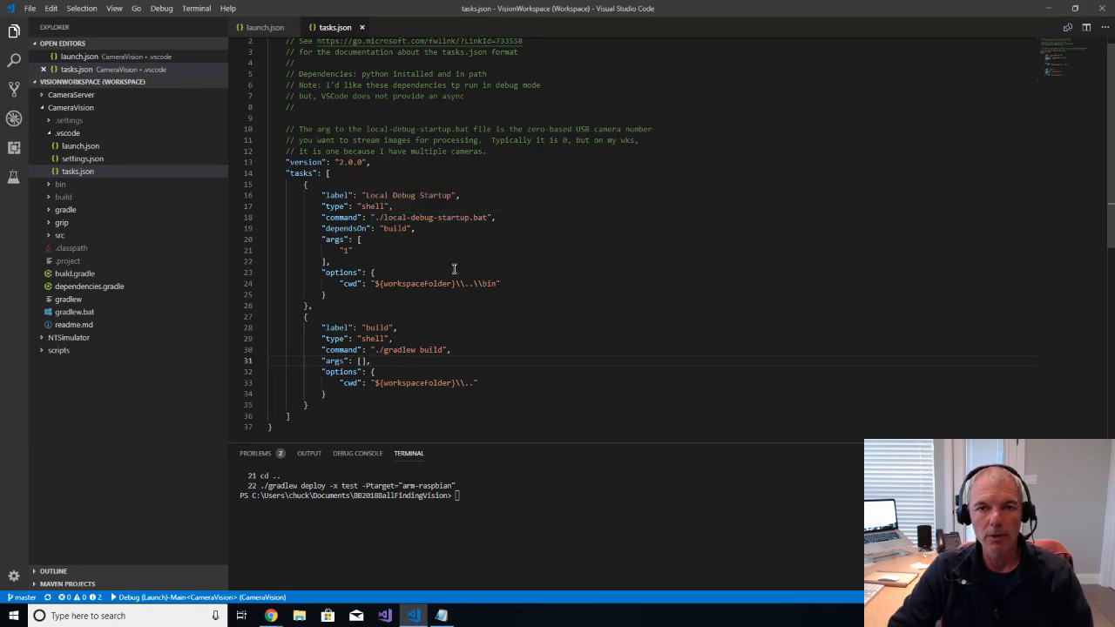
mouse_move(464, 230)
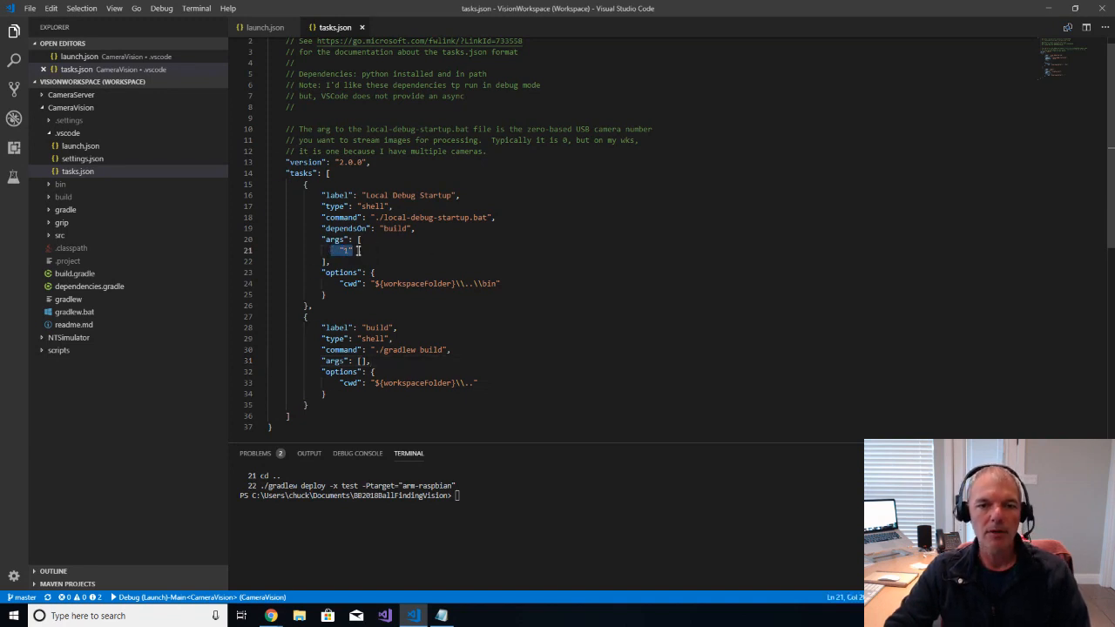
mouse_move(378, 253)
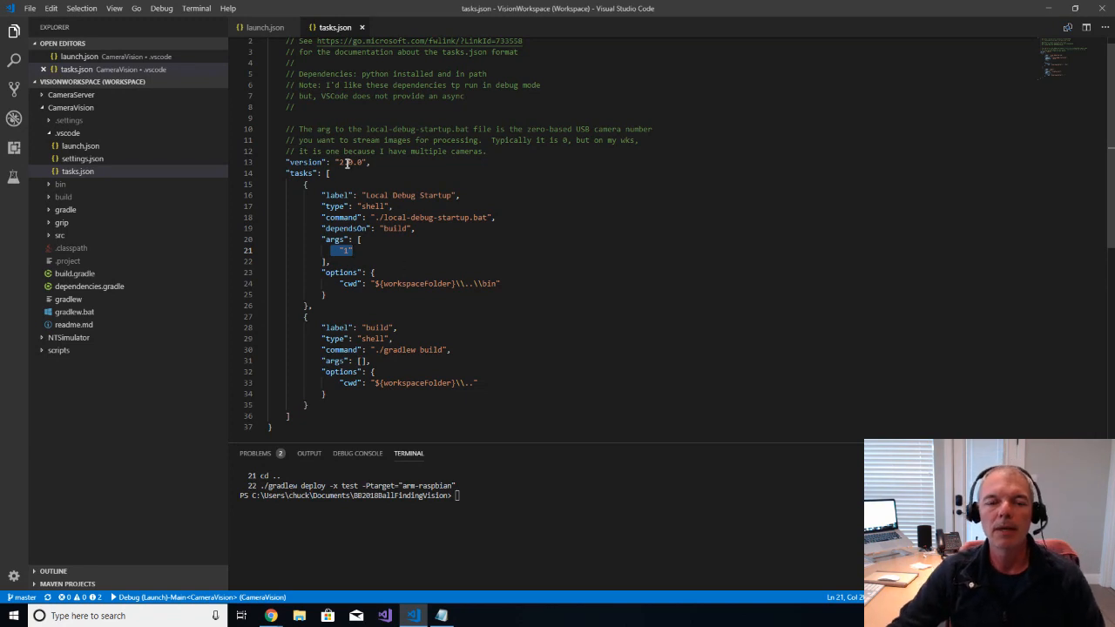
left_click(265, 28)
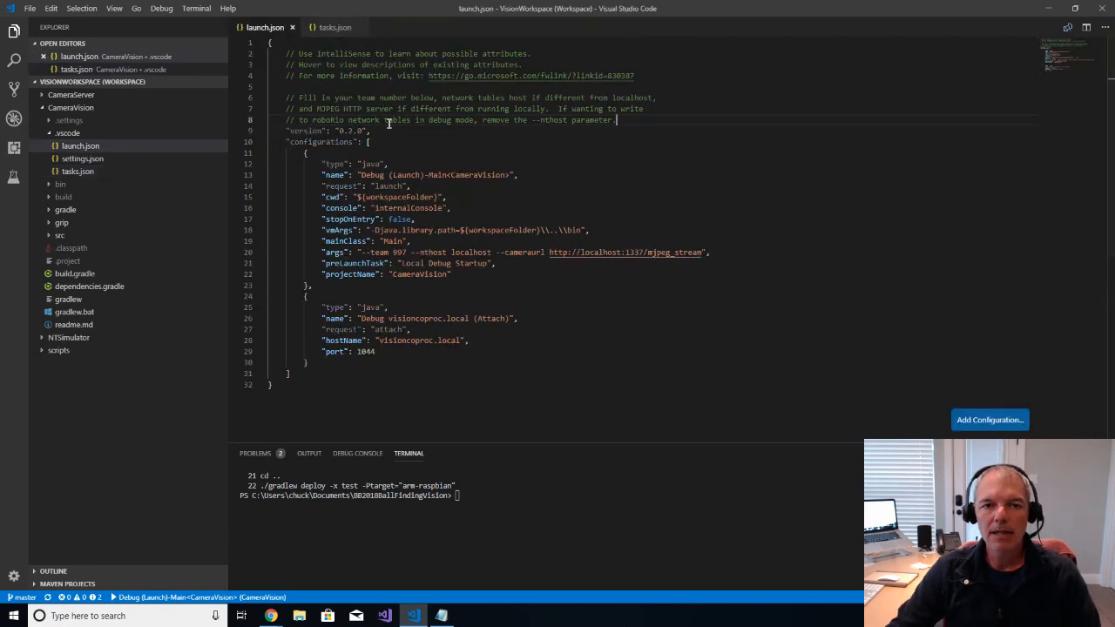
mouse_move(476, 152)
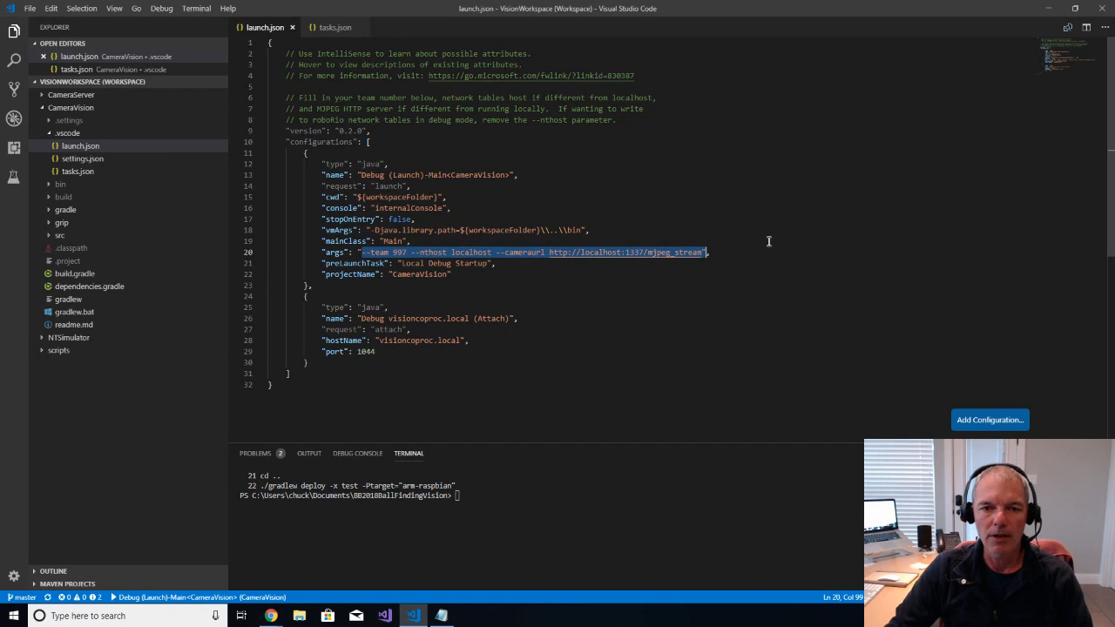
mouse_move(712, 251)
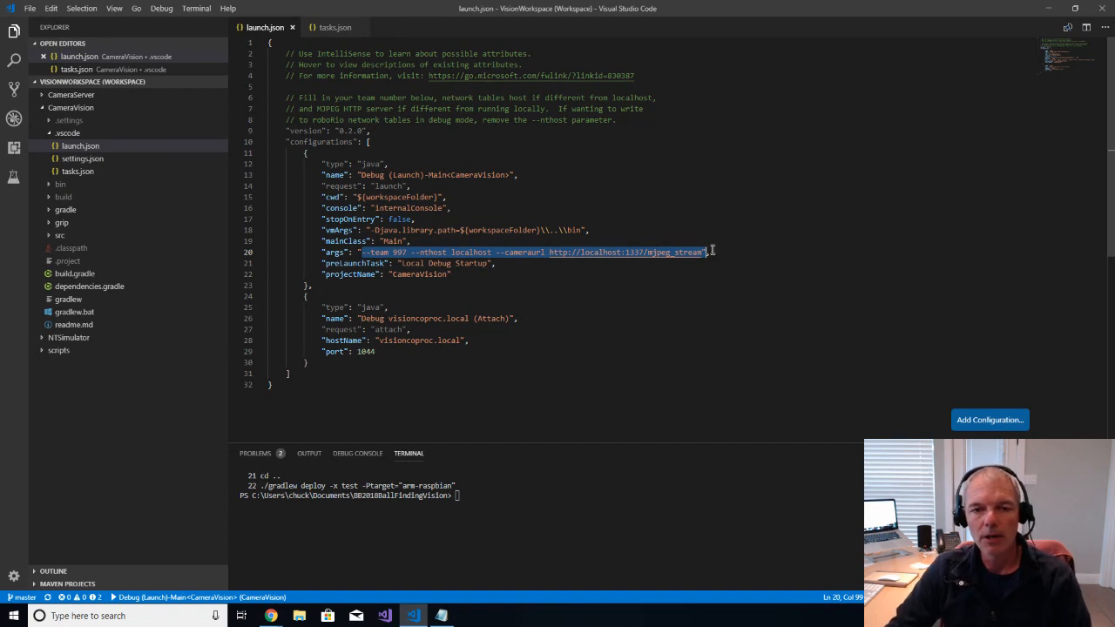
mouse_move(397, 251)
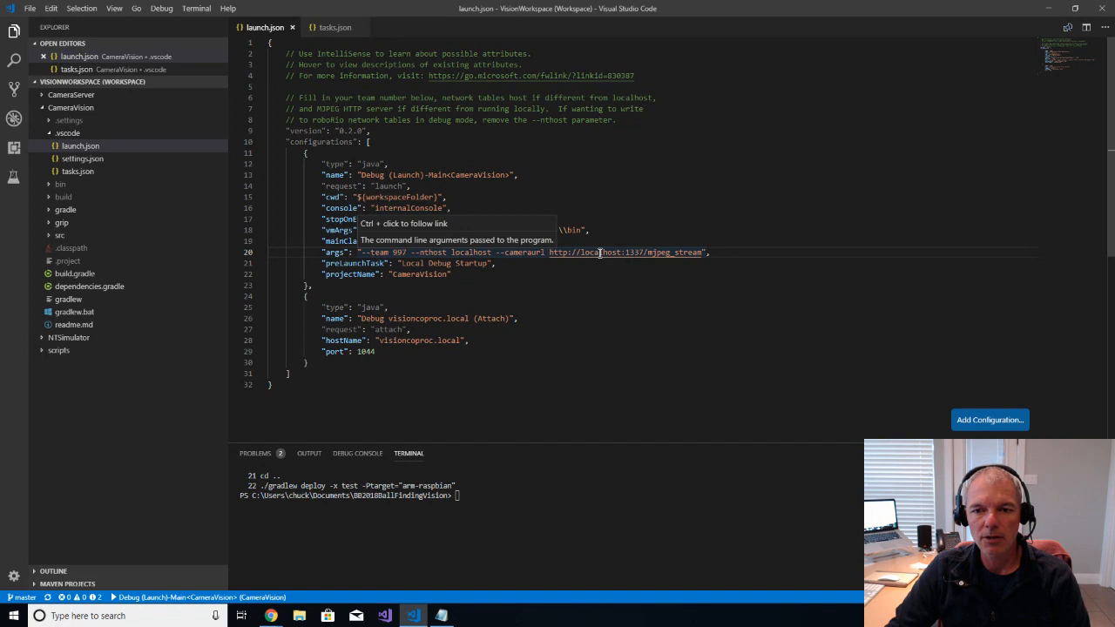
mouse_move(614, 307)
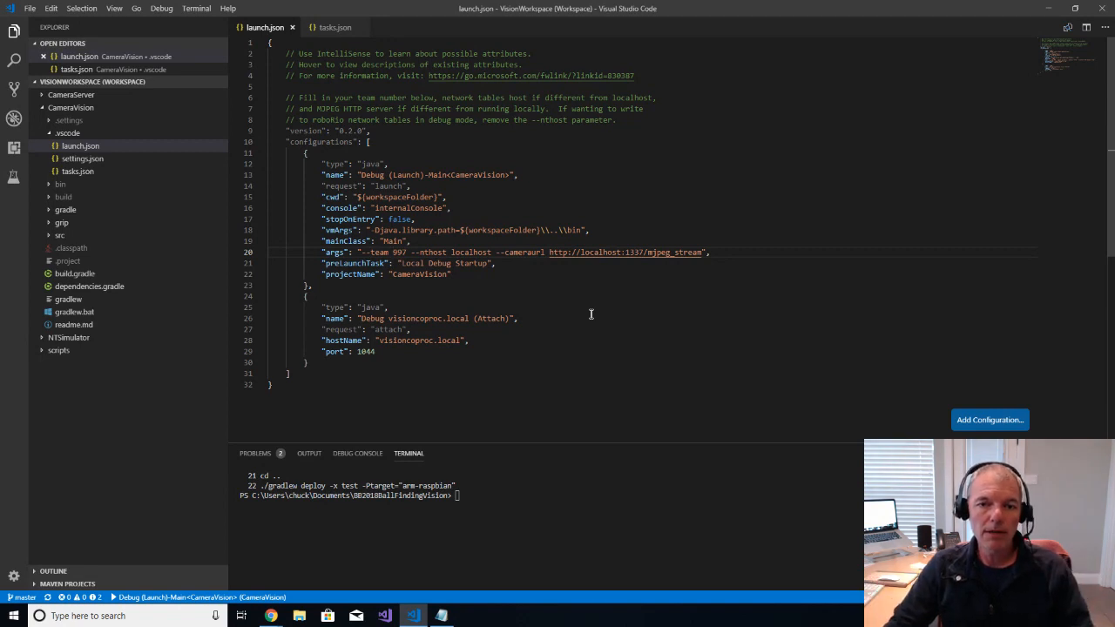
mouse_move(422, 251)
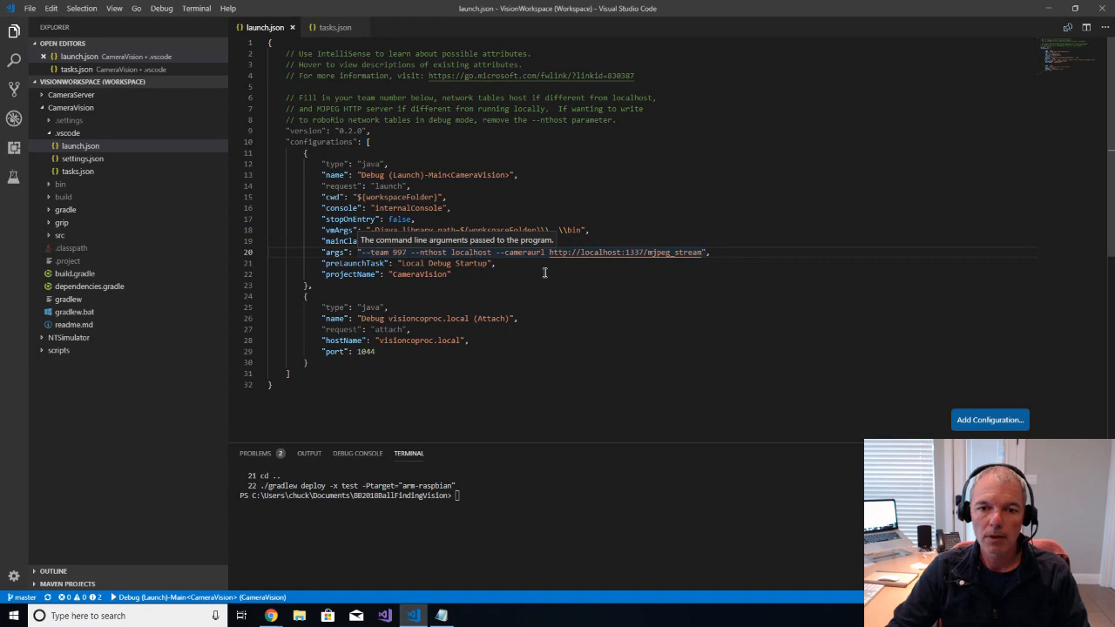
mouse_move(584, 330)
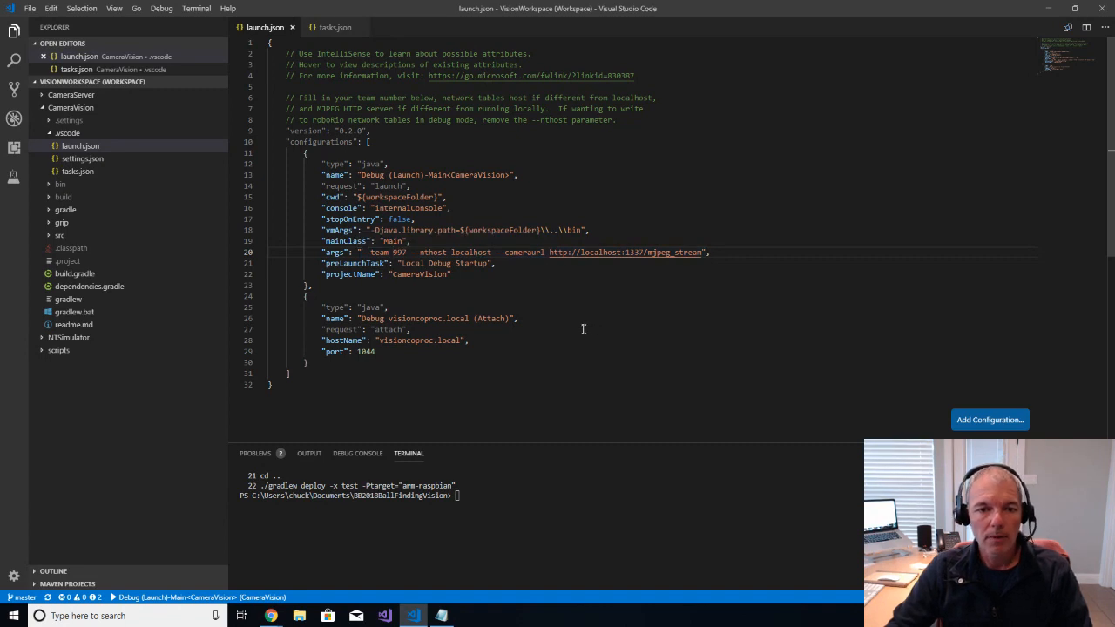
Step: Review tasks.json and launch.json, then show the Run/Debug sidebar with 'Debug (Launch)-Main<CameraVision>' selected
left_click(335, 28)
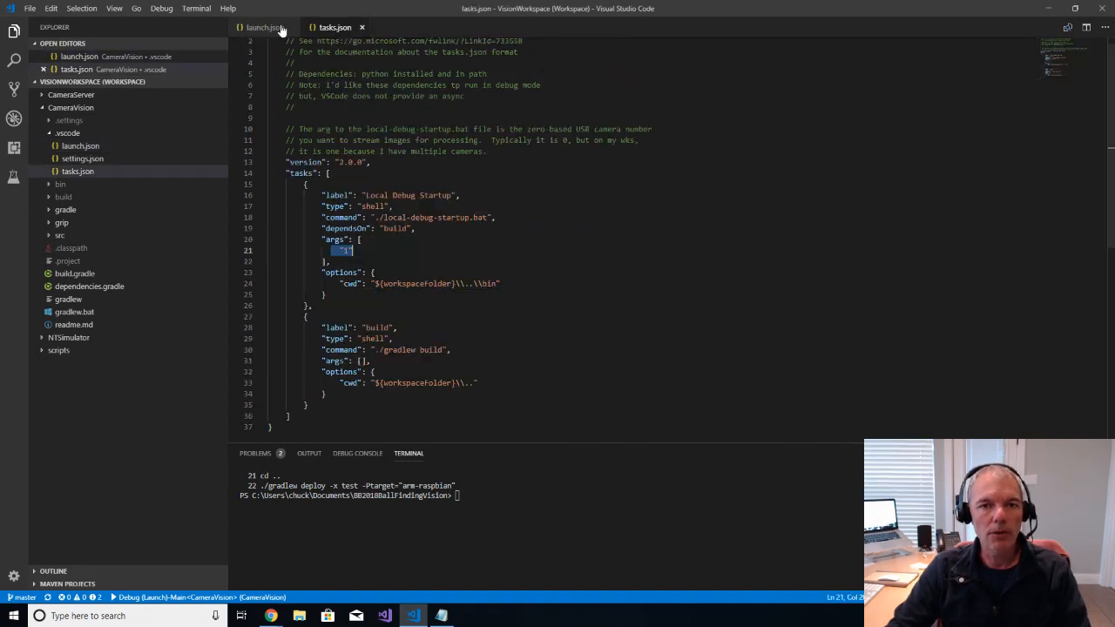
left_click(265, 28)
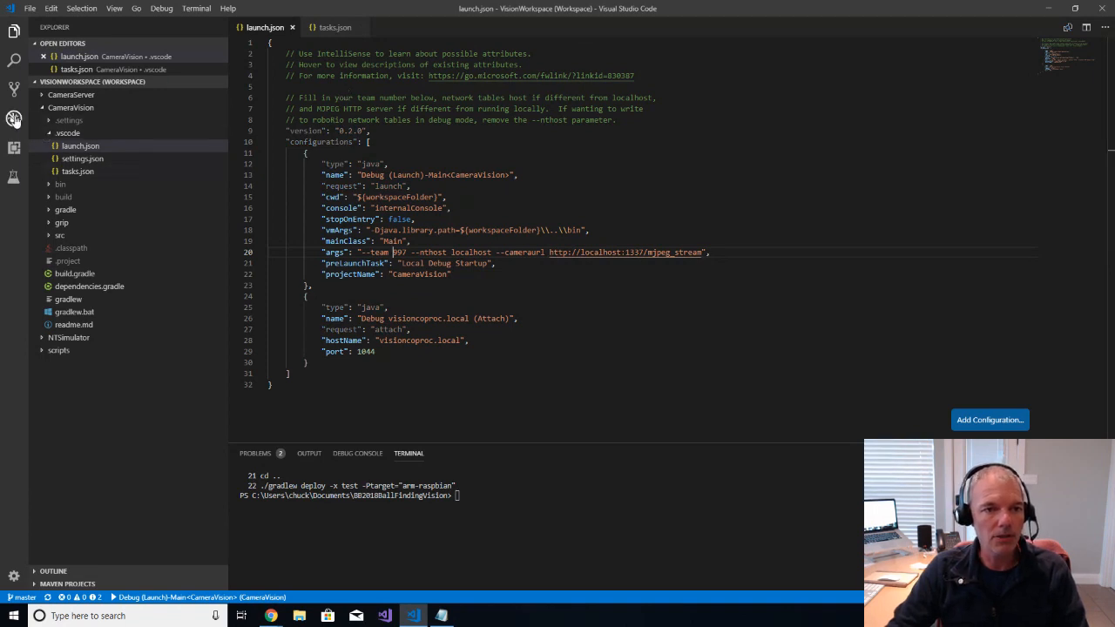
left_click(14, 119)
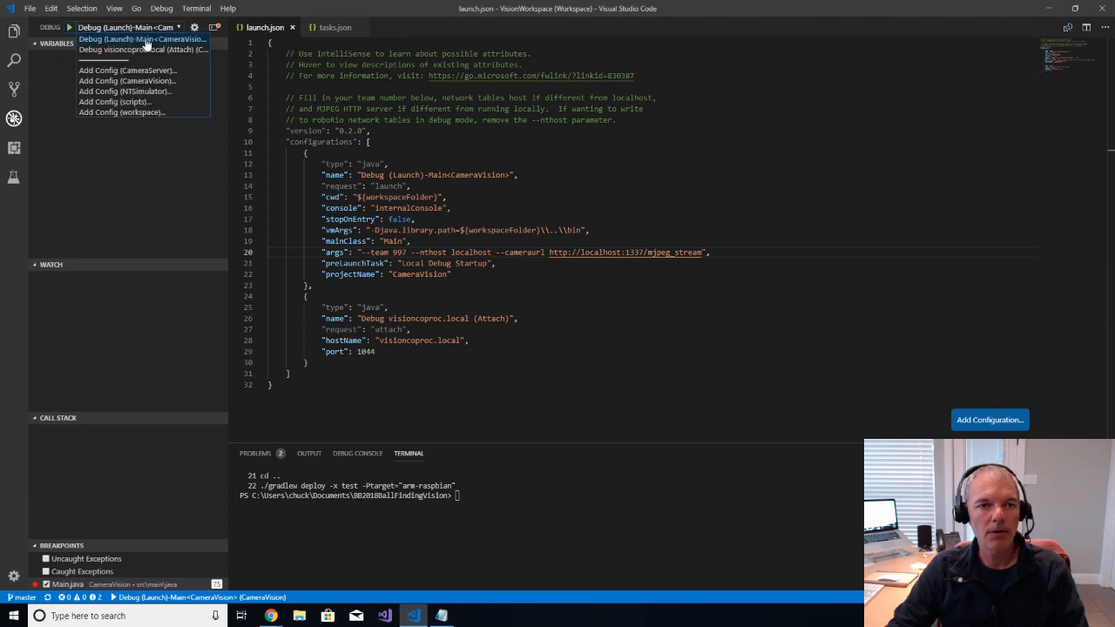
mouse_move(142, 49)
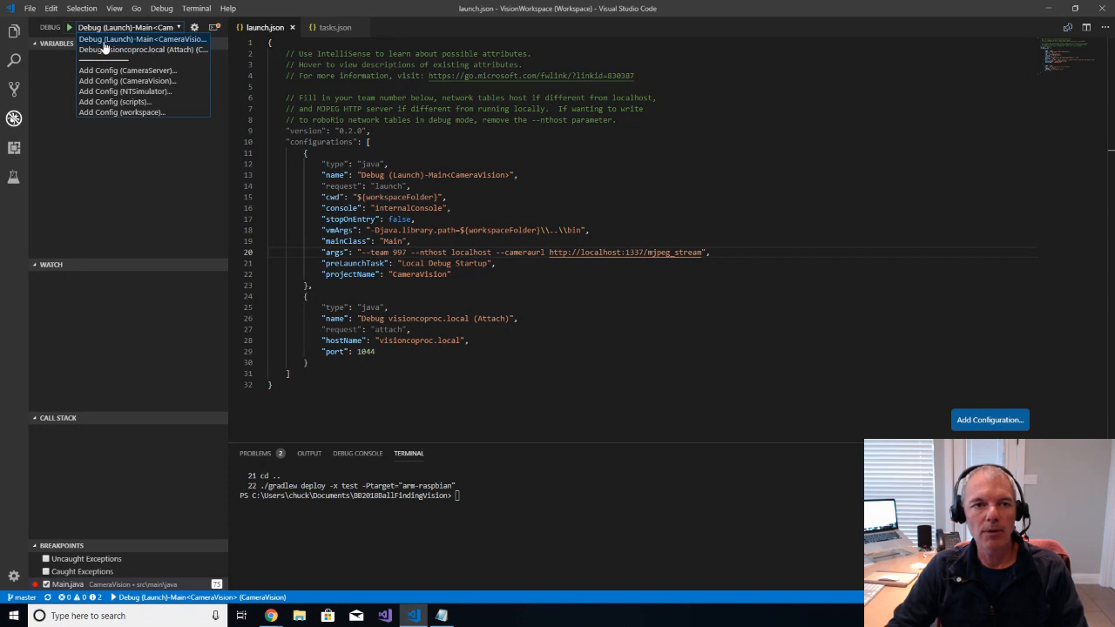
mouse_move(177, 49)
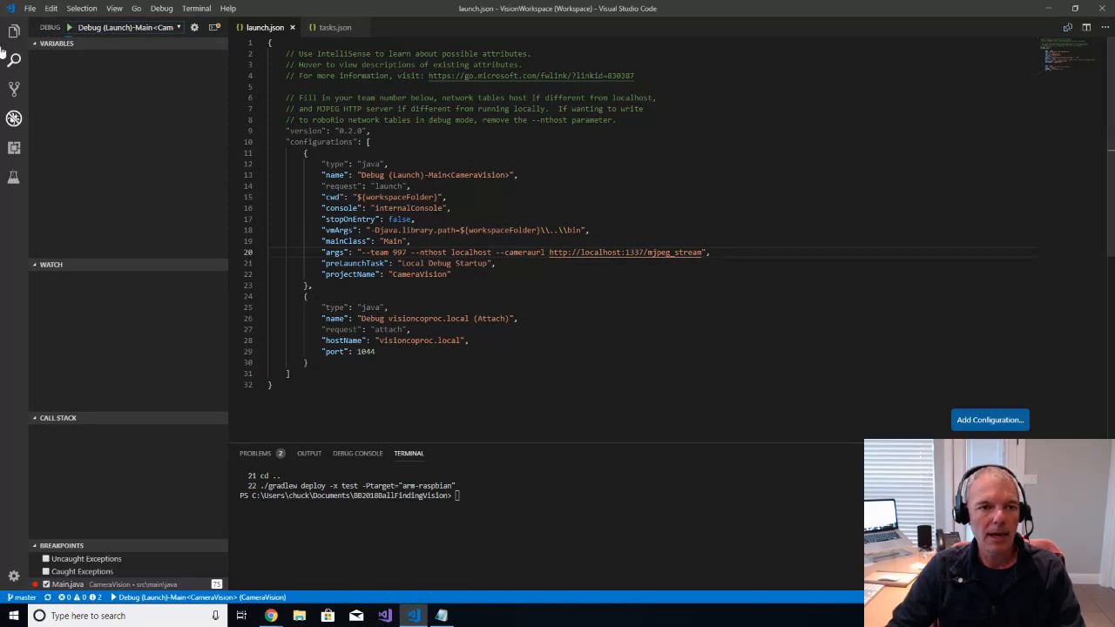
Step: Start the CameraVision debug session and view Main.java paused at the line 75 MjpegServer breakpoint
left_click(14, 31)
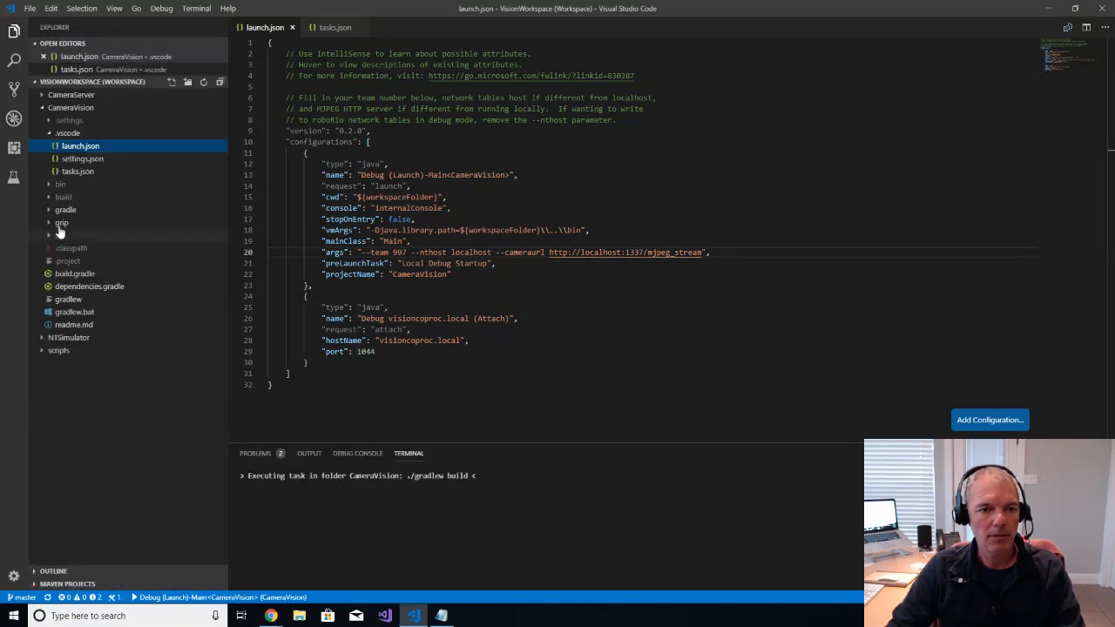
left_click(59, 235)
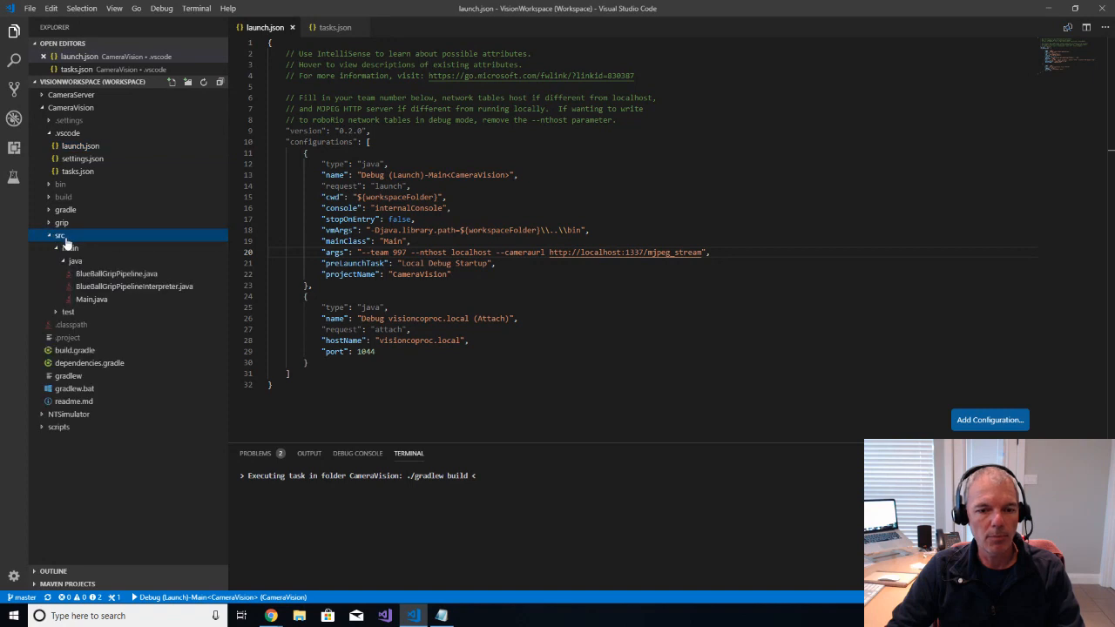
left_click(90, 300)
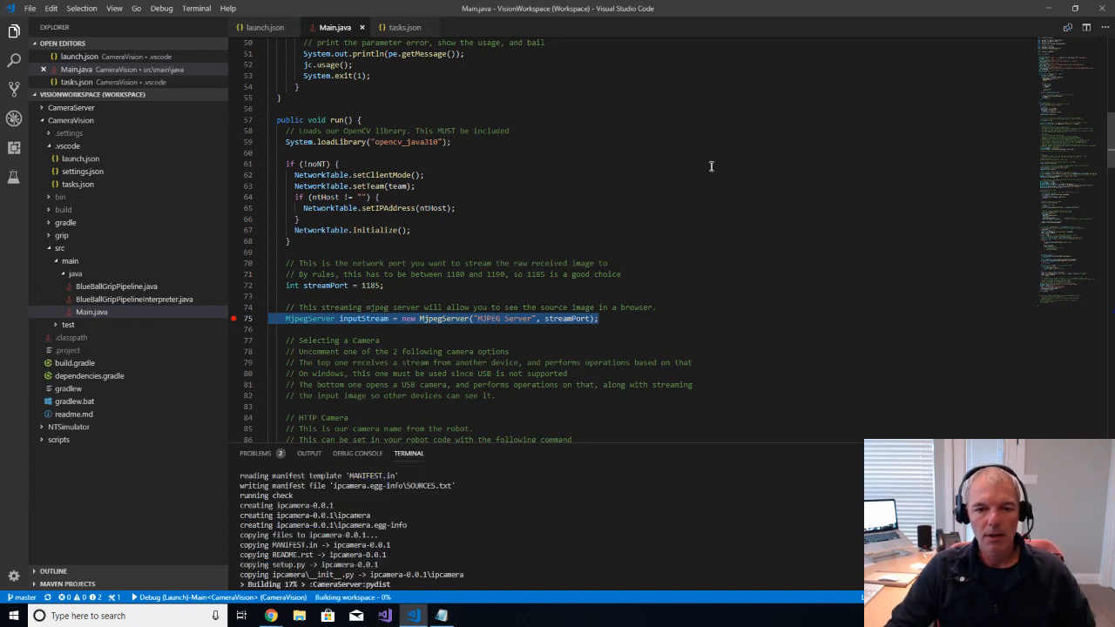
mouse_move(598, 123)
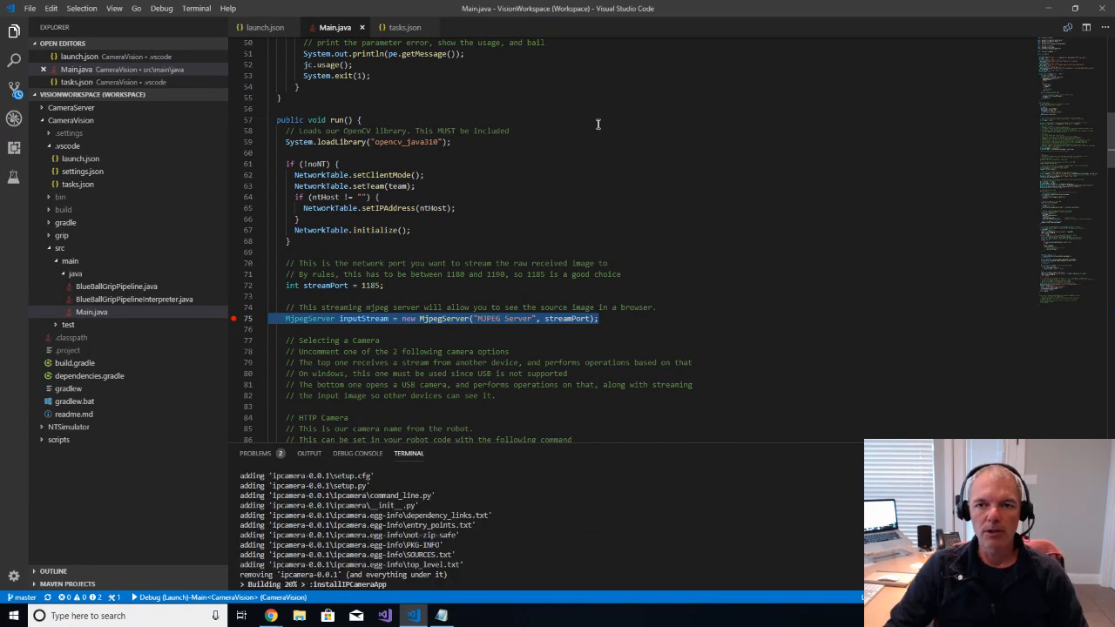
scroll("down", 3)
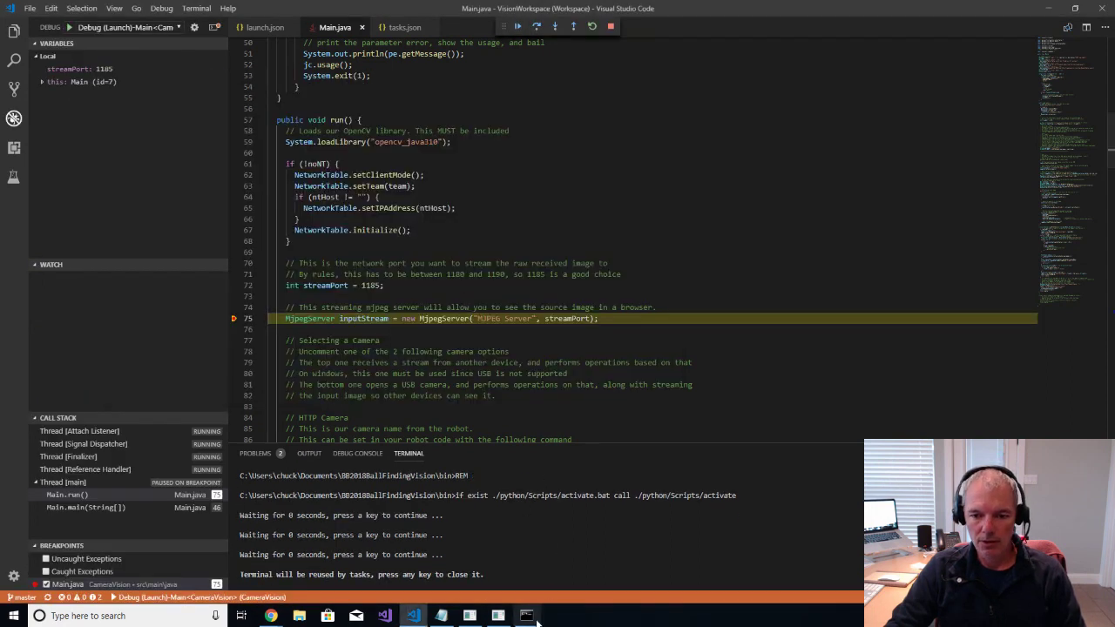
Step: Bring the cmd.exe window forward showing the GStreamer camera pipeline startup output
left_click(526, 616)
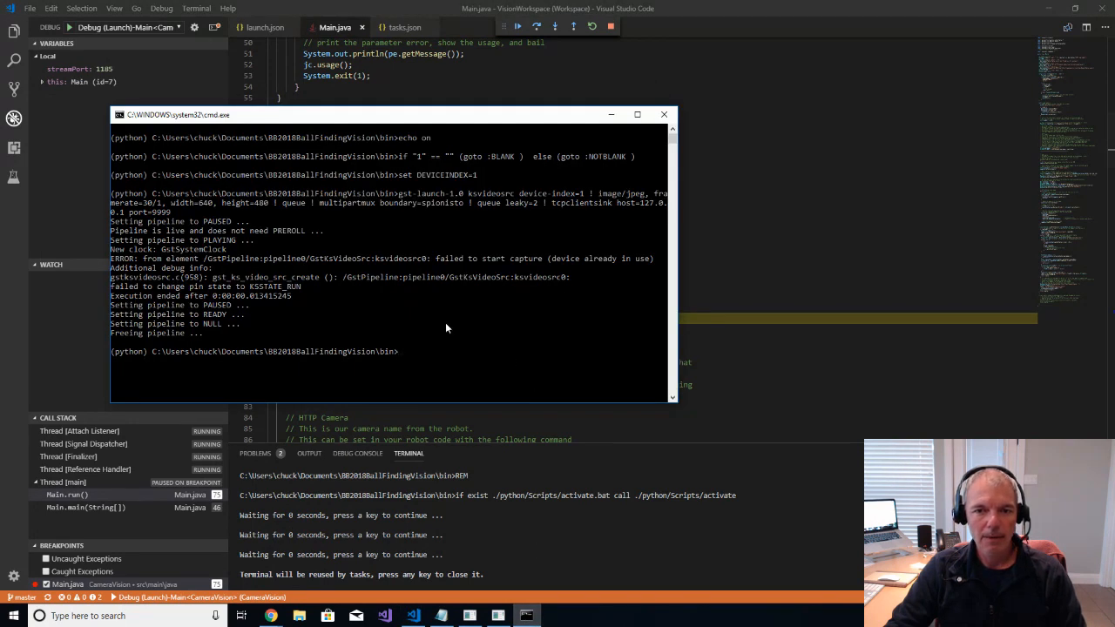
mouse_move(461, 248)
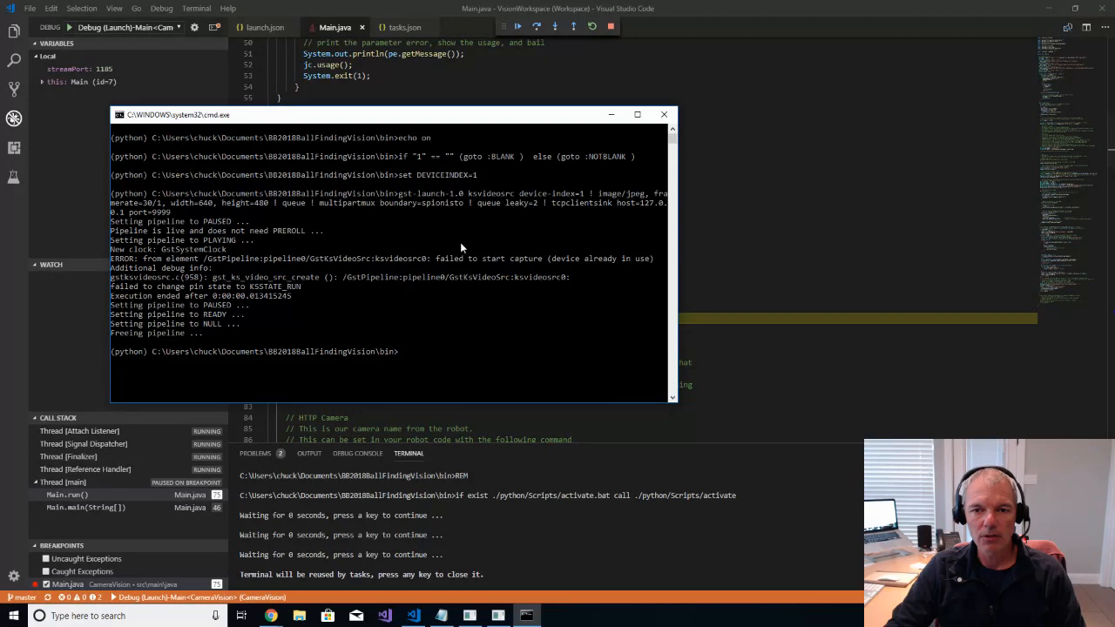
mouse_move(351, 258)
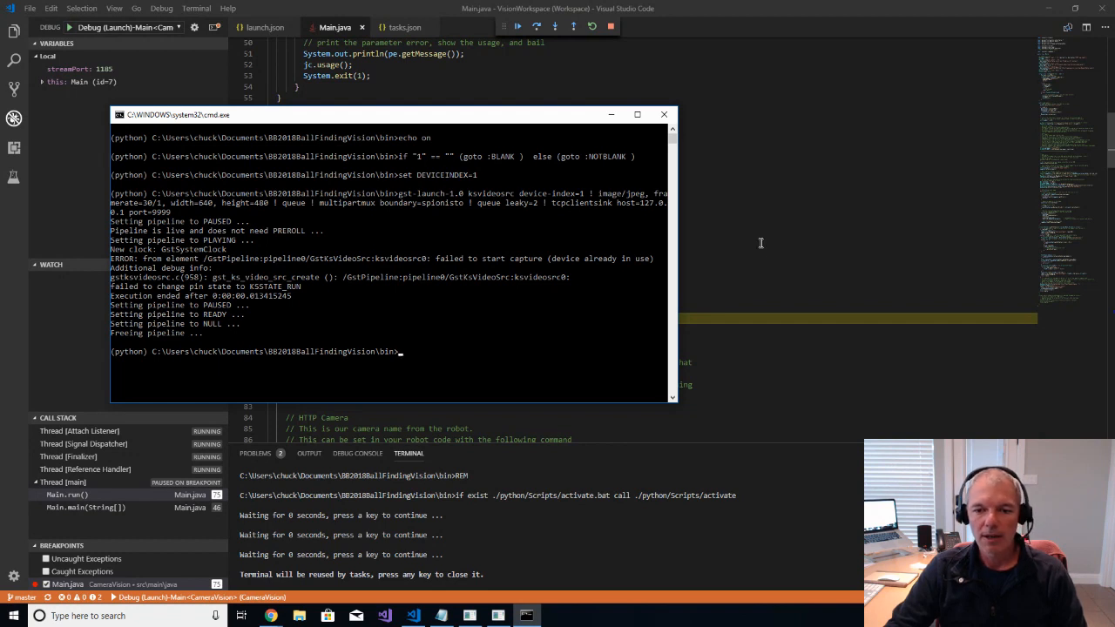
Step: Minimize the cmd.exe window and review Main.java's run method, still paused at the breakpoint
left_click(664, 115)
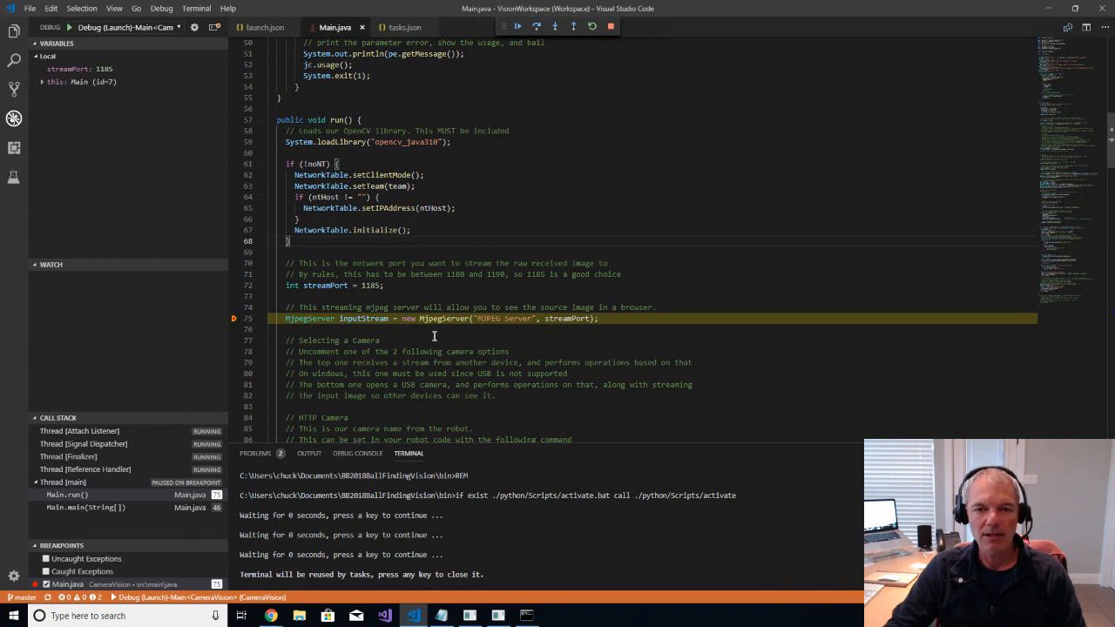
mouse_move(683, 181)
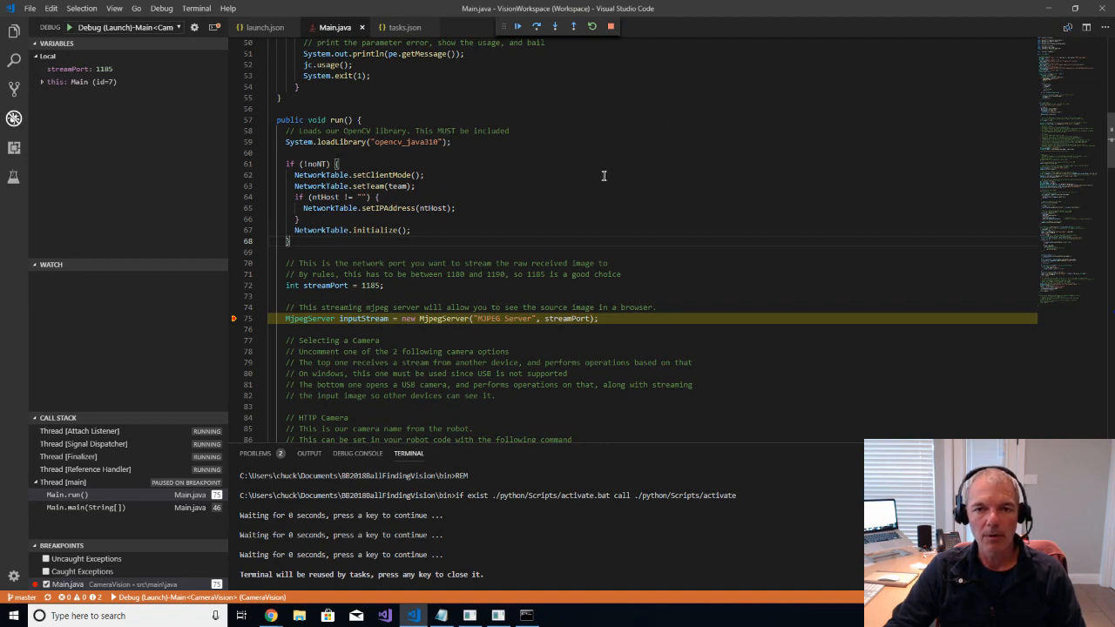
scroll("up", 3)
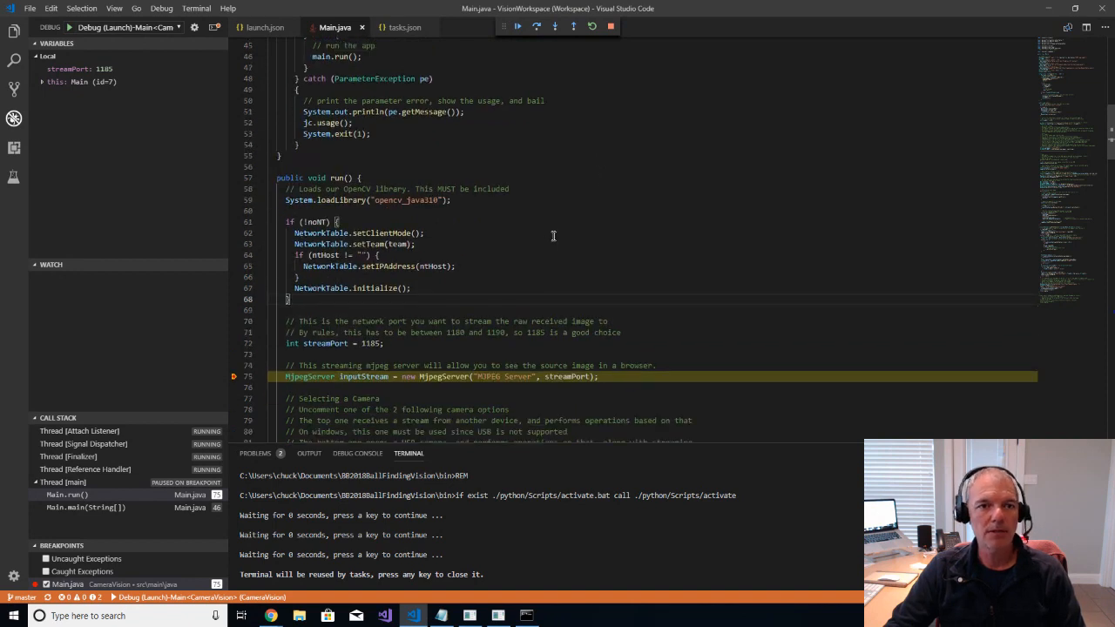
mouse_move(509, 195)
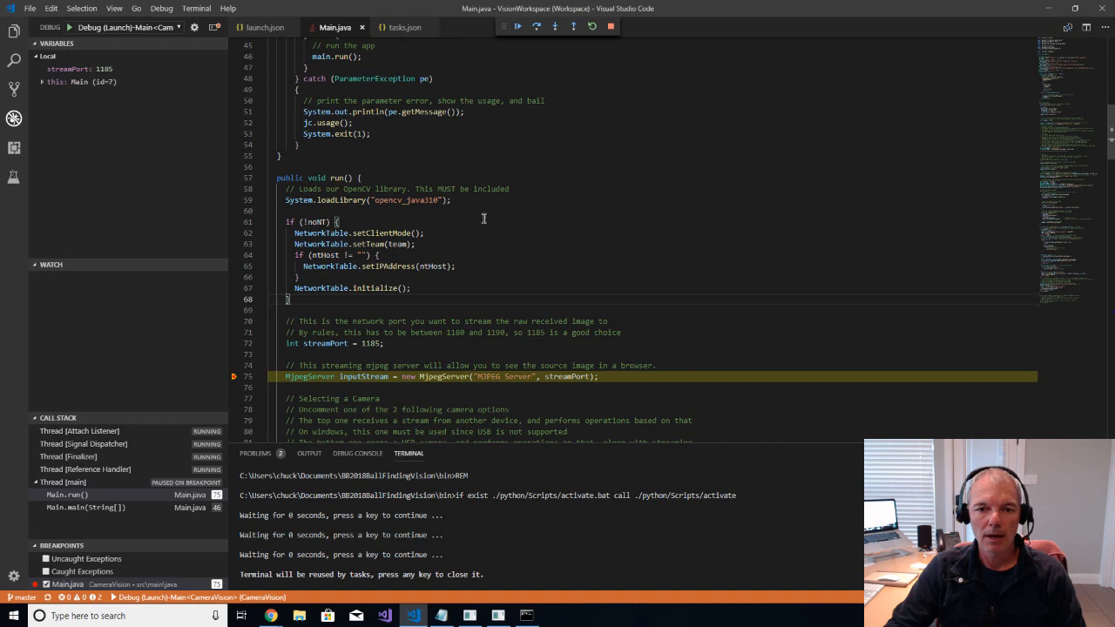
scroll("up", 3)
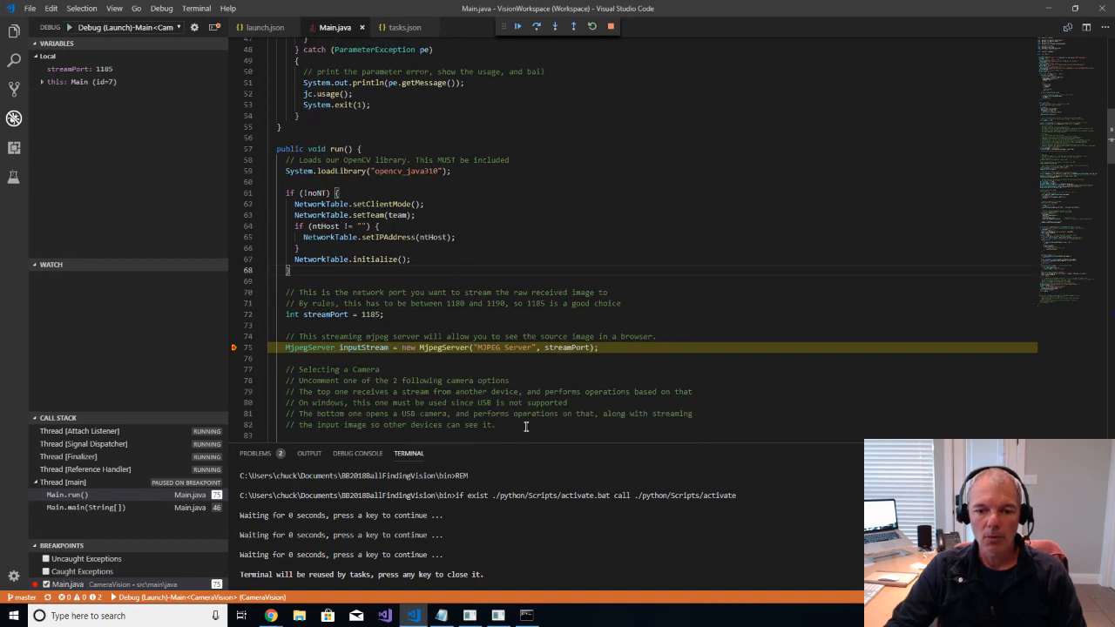
mouse_move(662, 248)
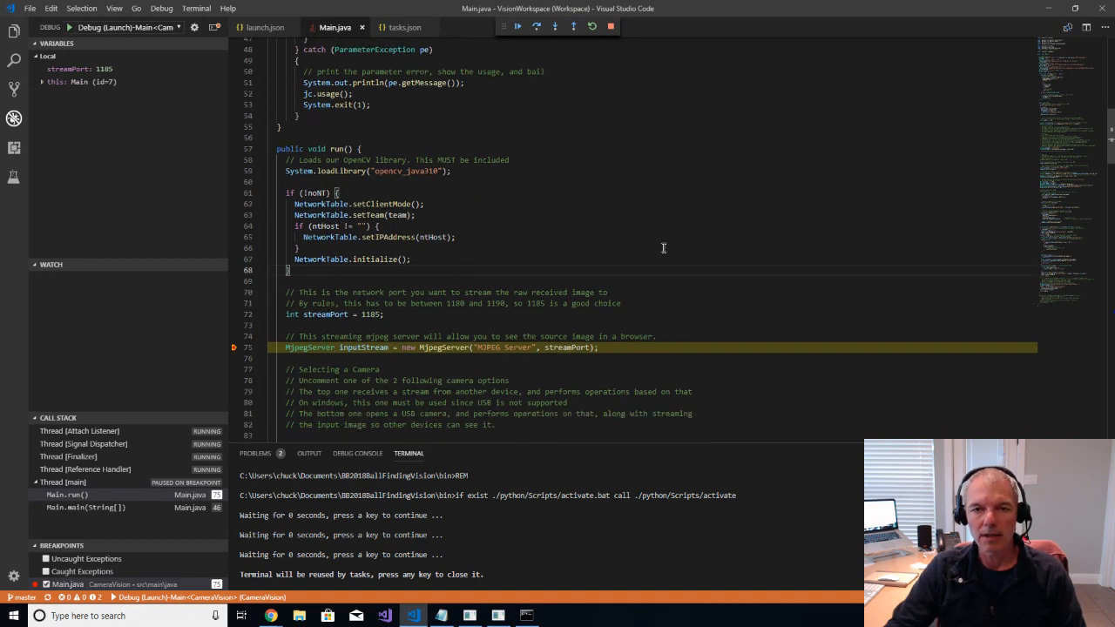